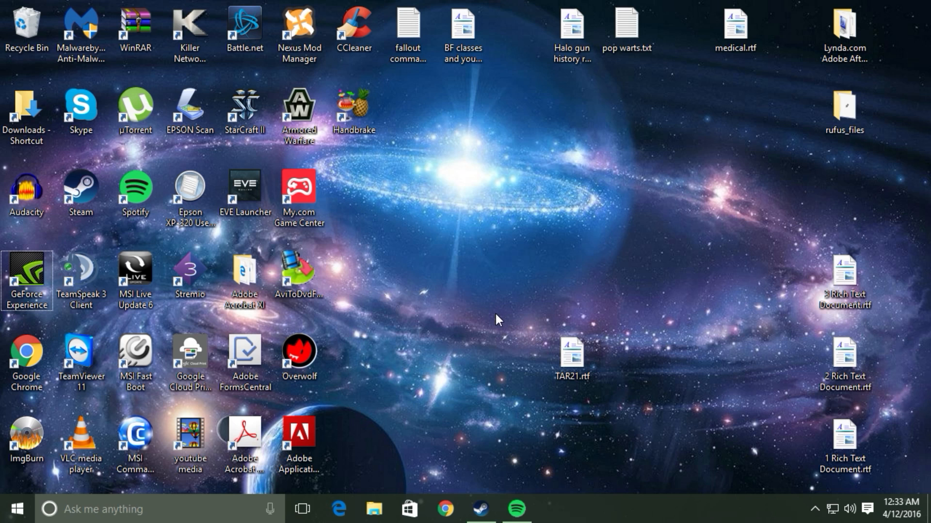
mouse_move(370, 238)
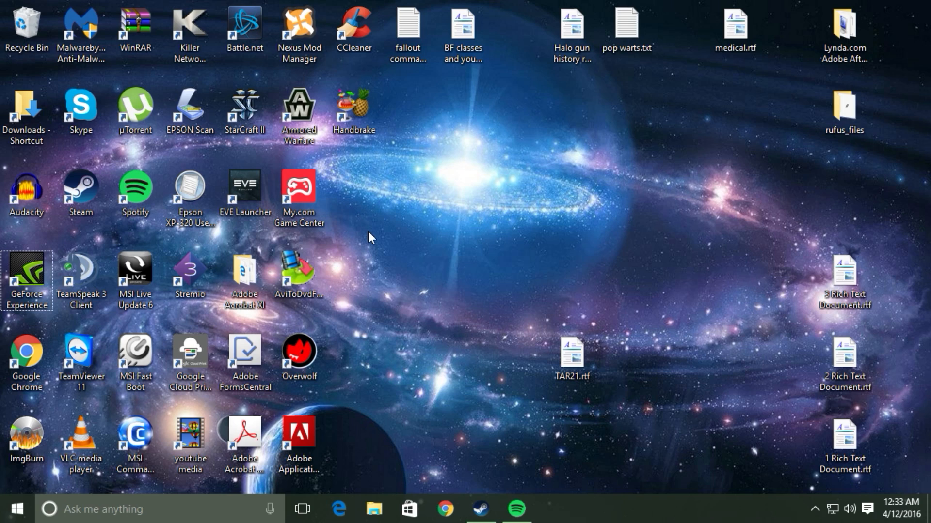
mouse_move(452, 365)
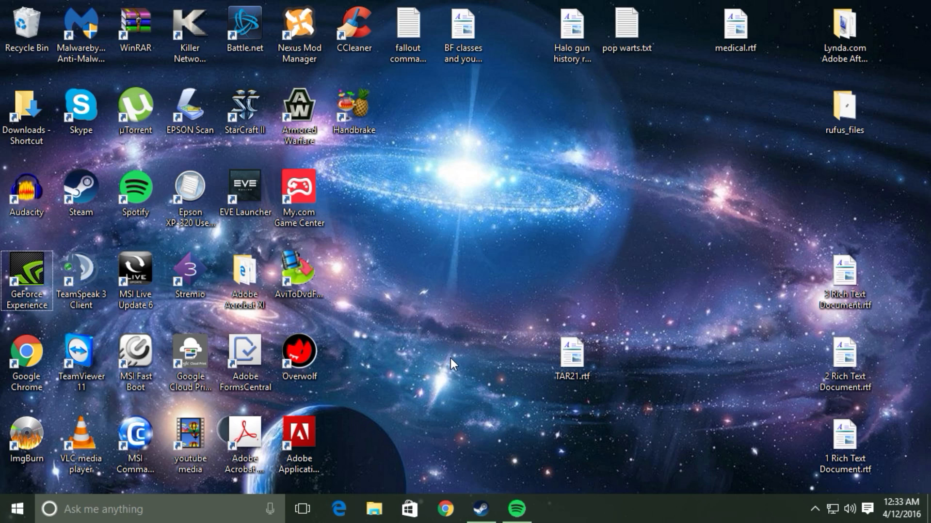
mouse_move(417, 221)
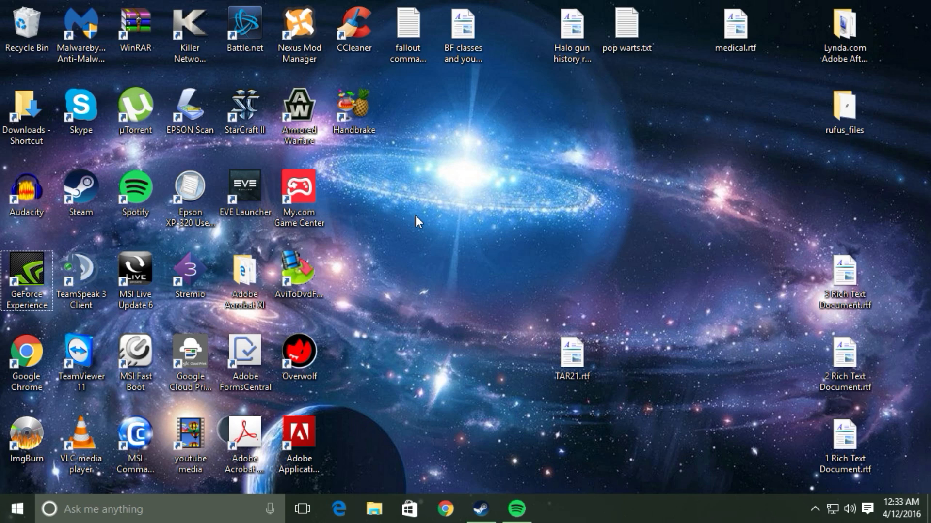
mouse_move(700, 463)
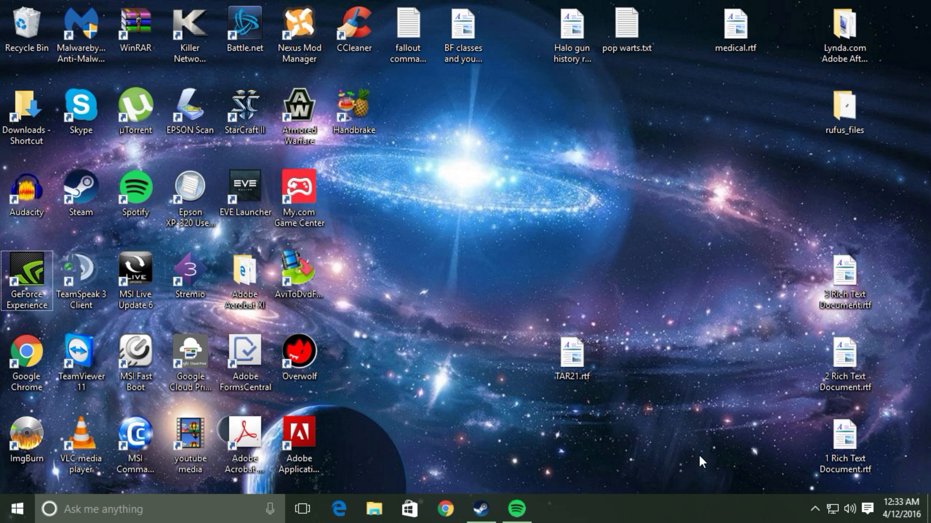
mouse_move(539, 431)
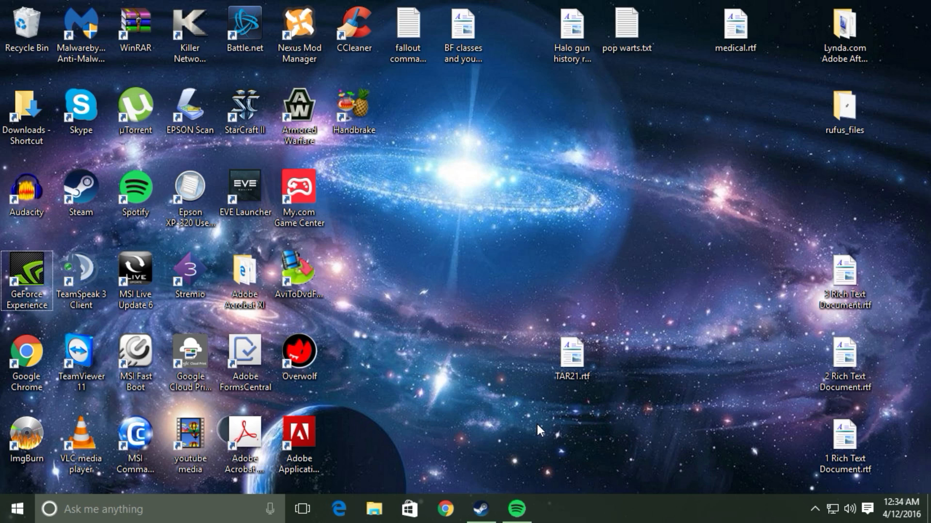
mouse_move(373, 331)
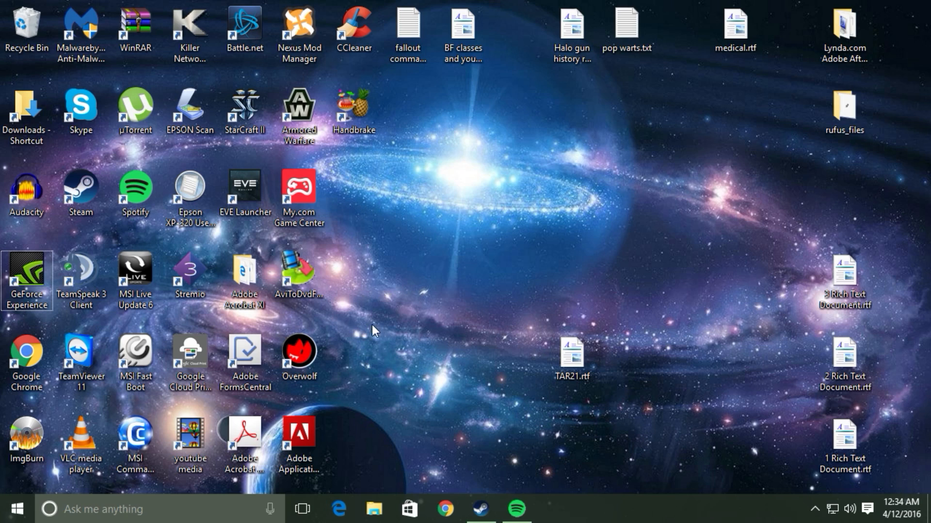
mouse_move(490, 333)
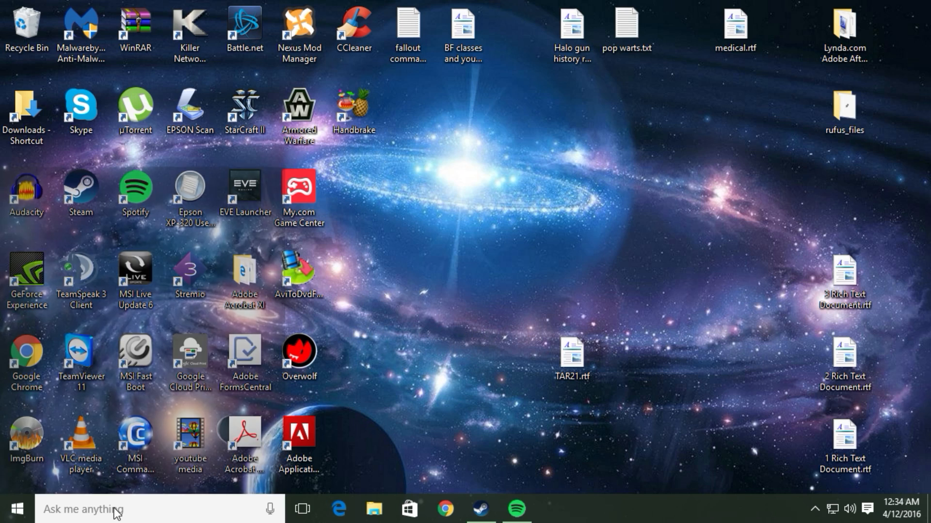
Launch Adobe Premiere Pro from the taskbar search using 'PRE'.
text(PRE)
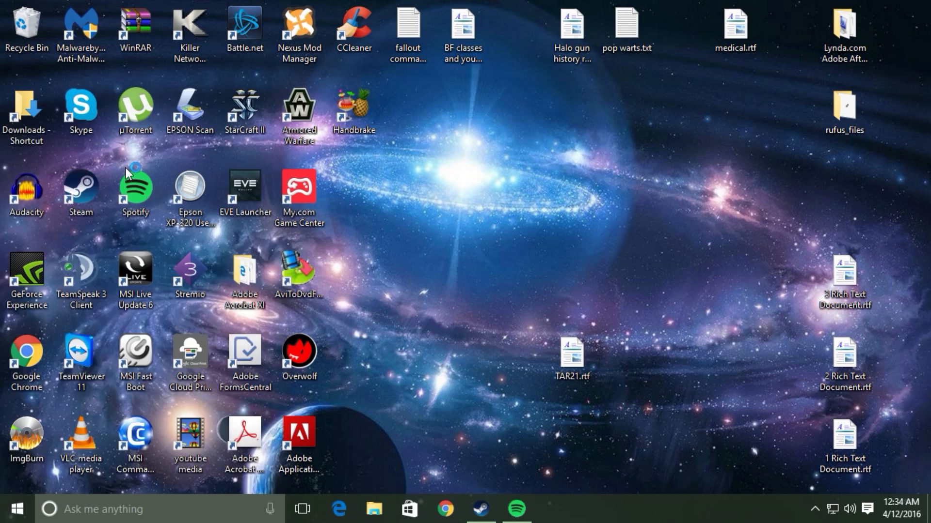
double_click(300, 444)
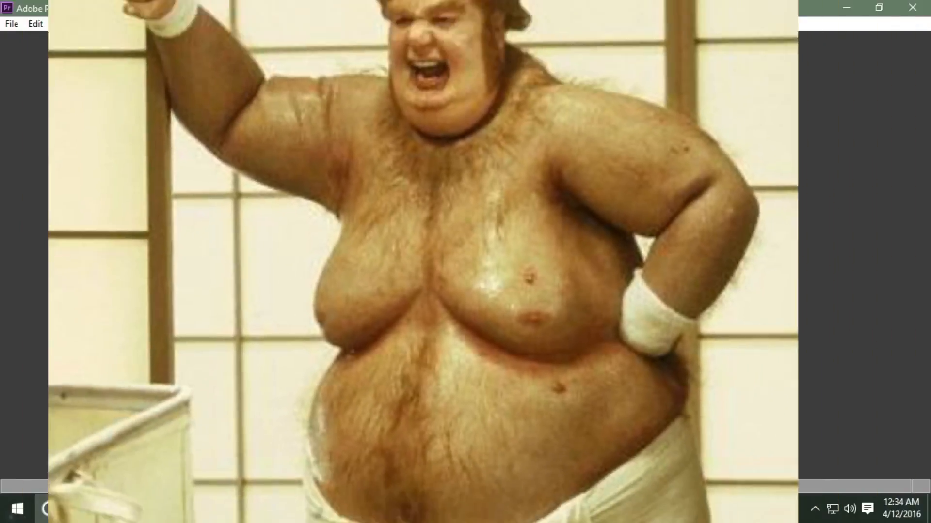
Start a media import from the File menu and browse to the recordings drive.
click(879, 8)
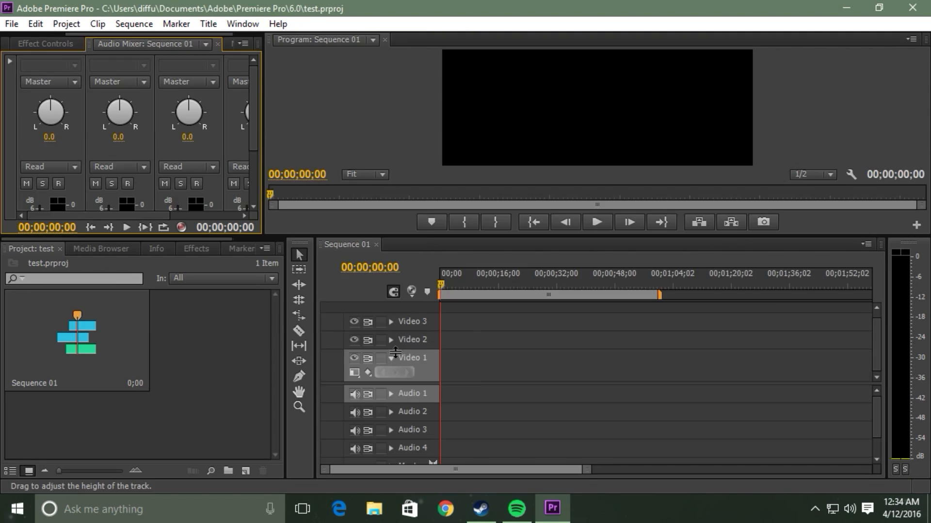
click(11, 24)
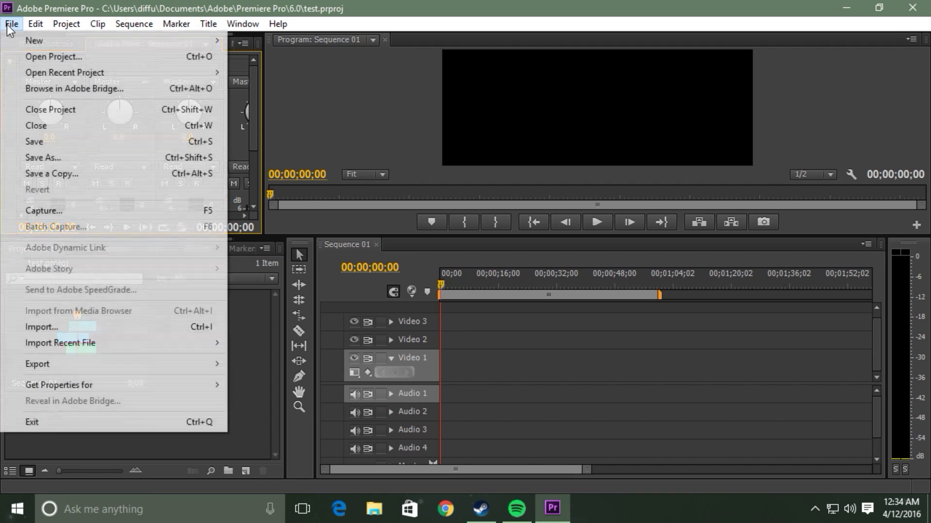
mouse_move(128, 327)
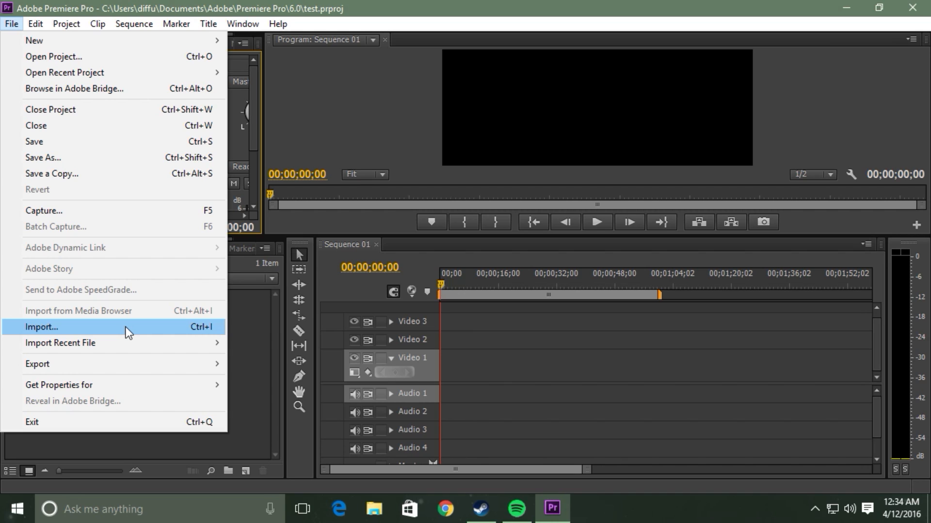
click(41, 327)
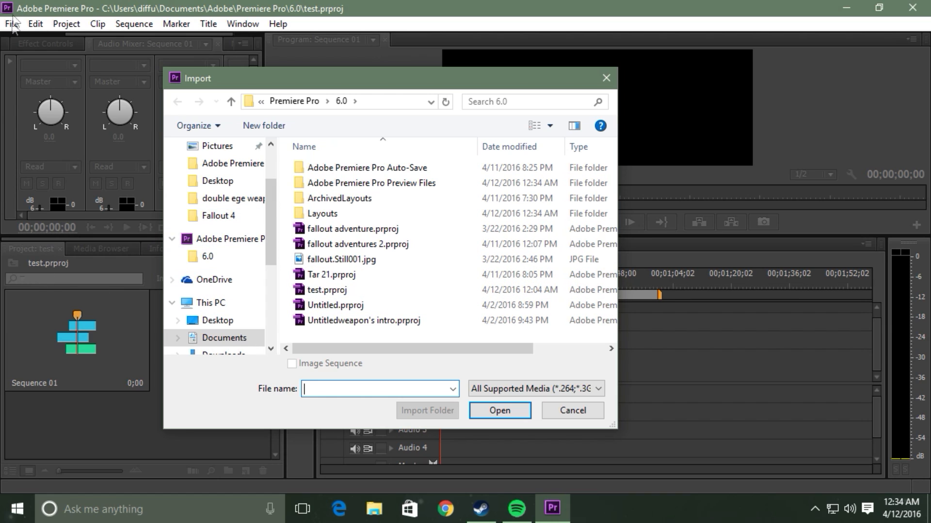
click(10, 23)
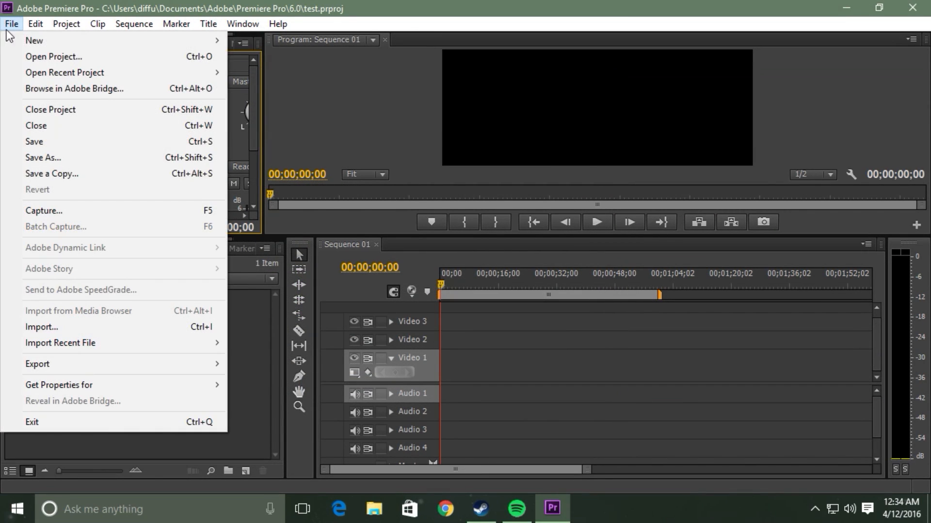
click(41, 327)
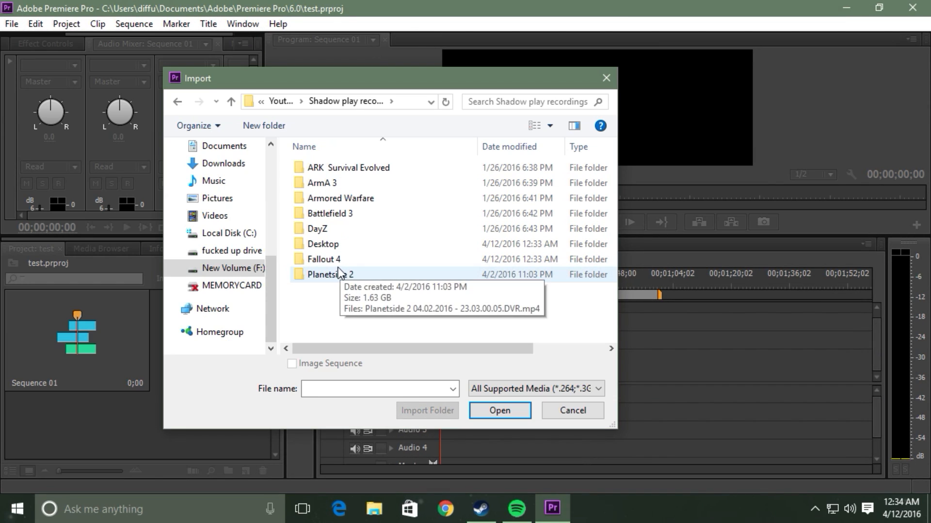
Import Desktop 03.16.2016 - 00.37.17.18.mp4 from the Fallout 4 recordings folder.
double_click(325, 259)
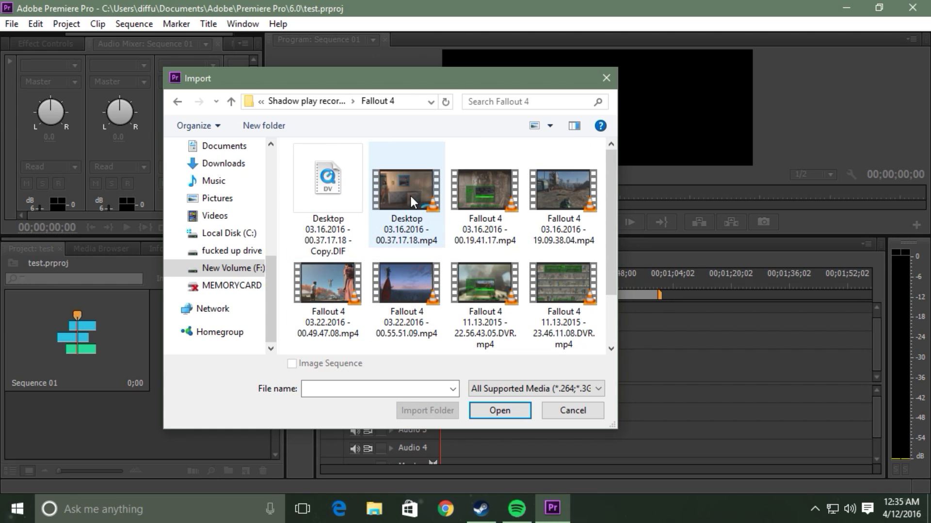
click(406, 195)
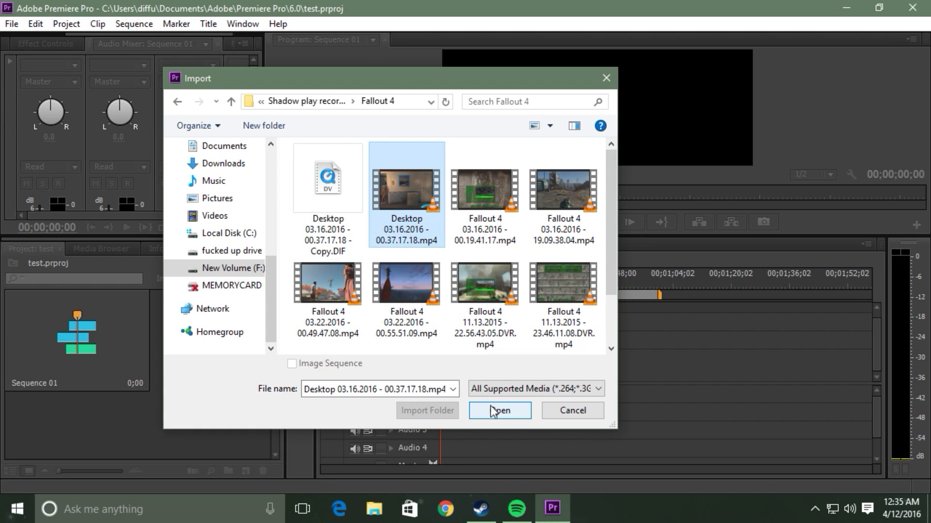
click(499, 410)
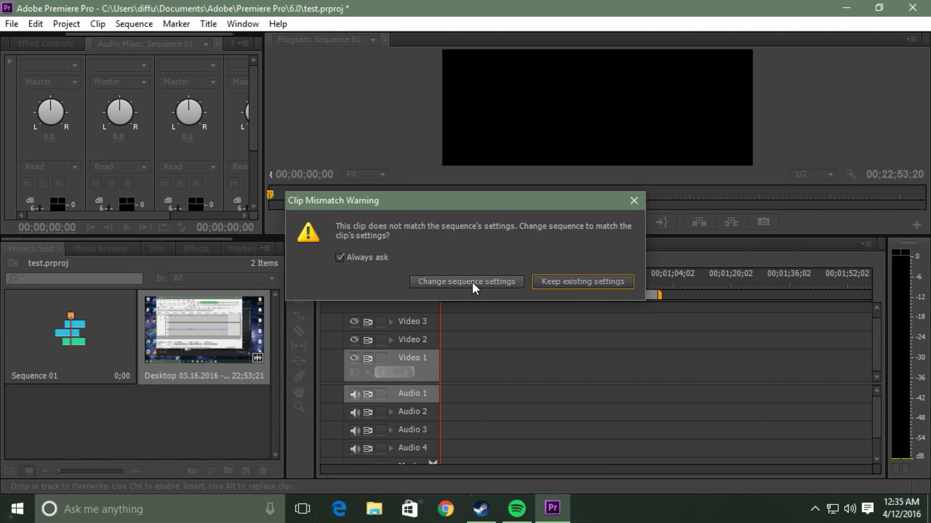
Match the sequence settings to the clip and move the playhead to about 9:15.
click(581, 281)
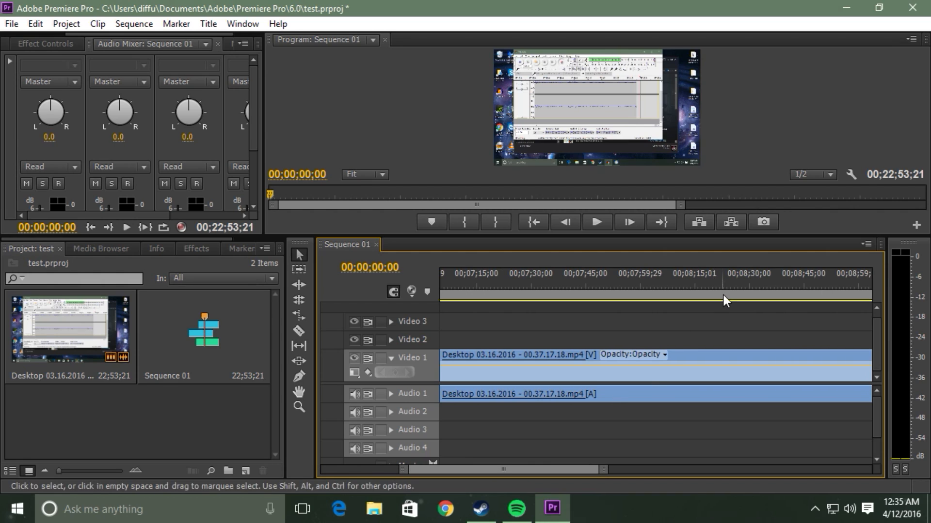
click(779, 273)
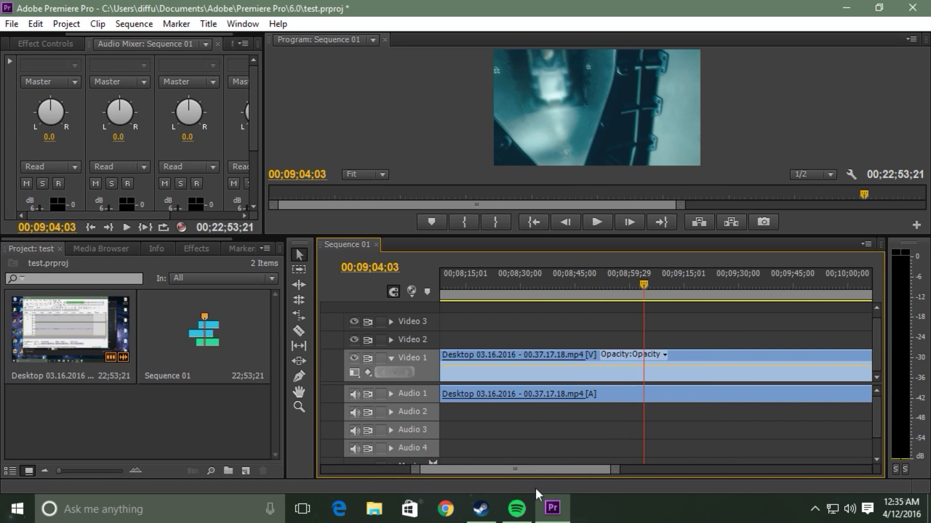
click(517, 290)
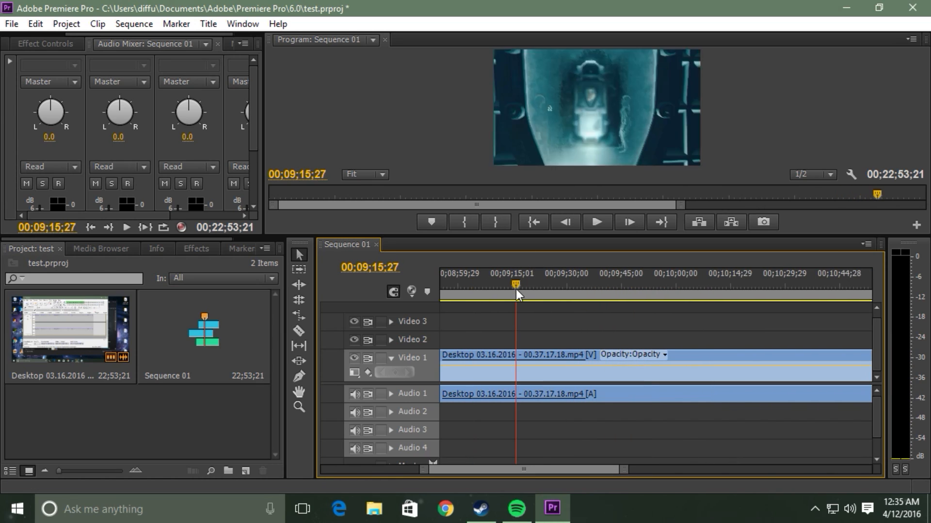
click(597, 221)
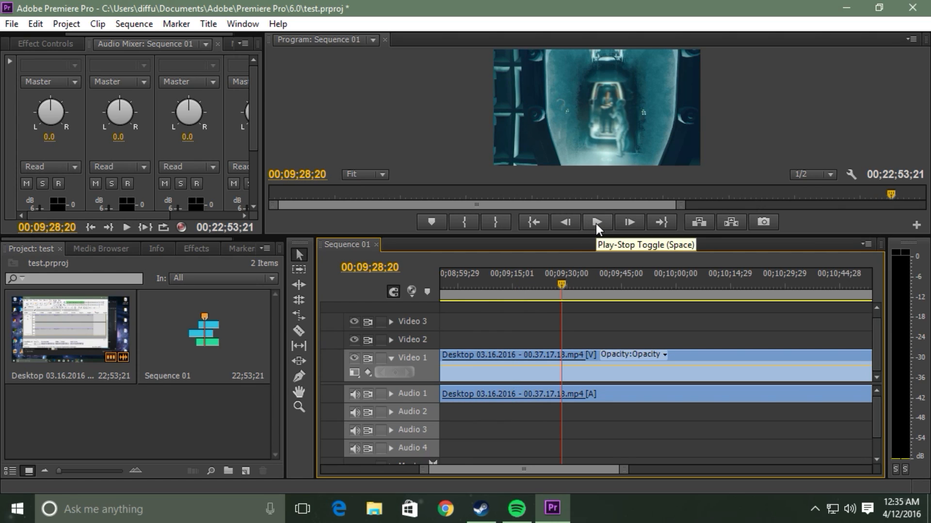
mouse_move(596, 231)
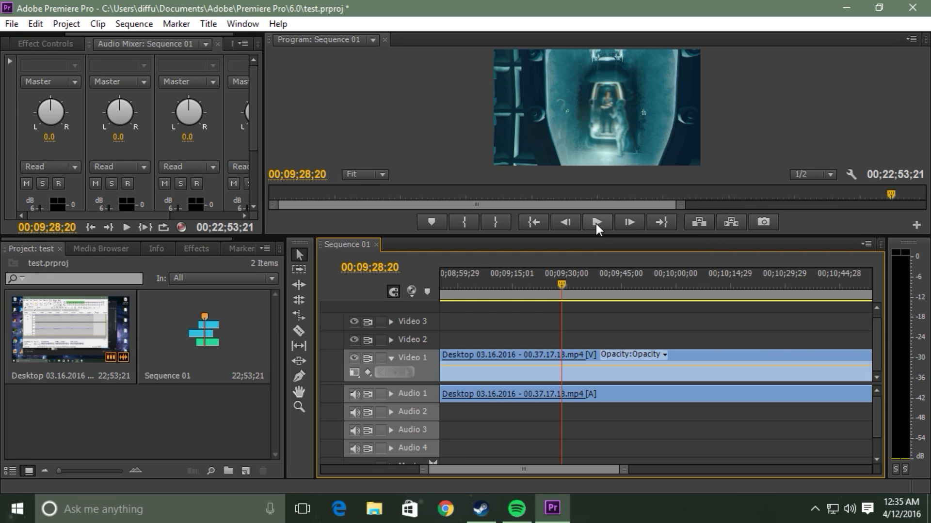
Play the gameplay clip with its audio from that point, then stop playback.
click(597, 222)
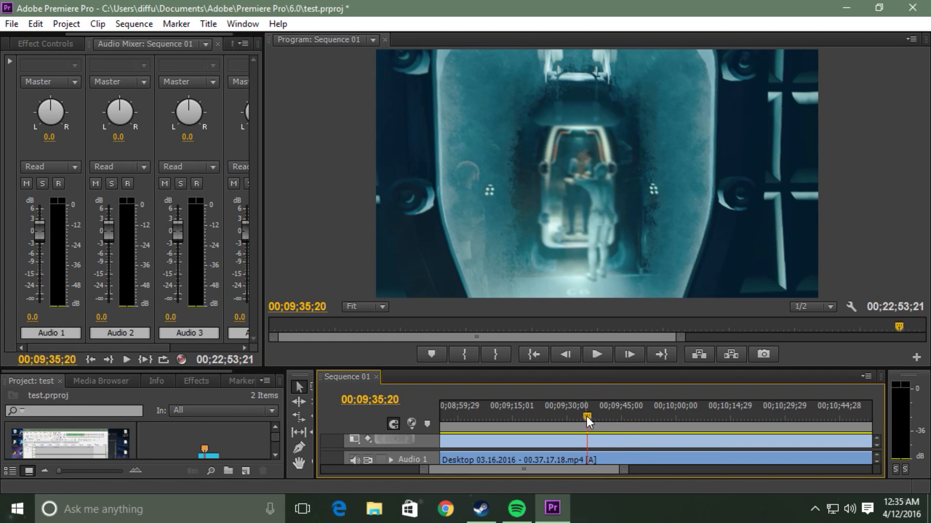
click(596, 355)
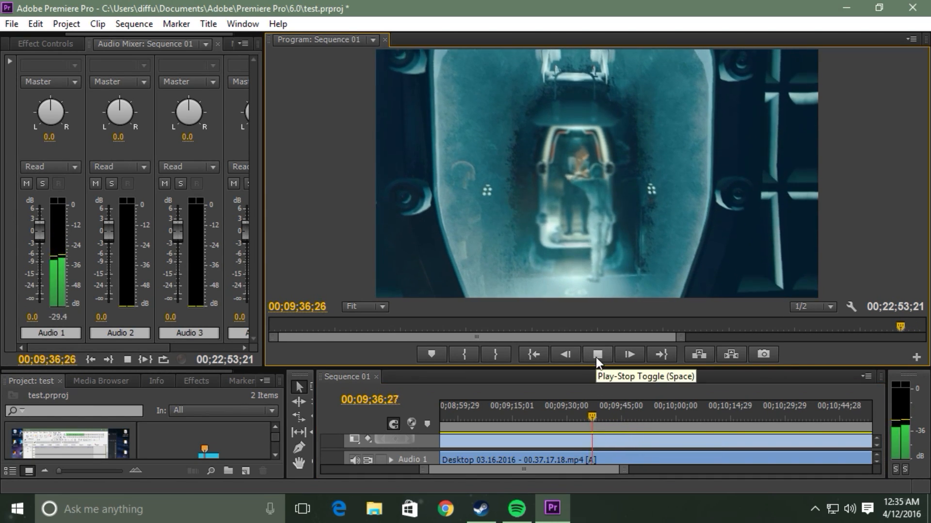
click(599, 354)
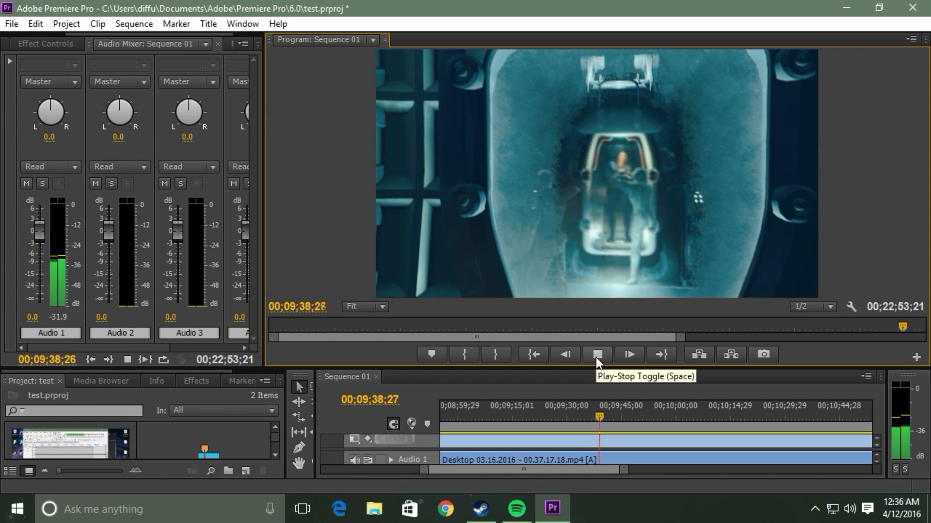
click(598, 355)
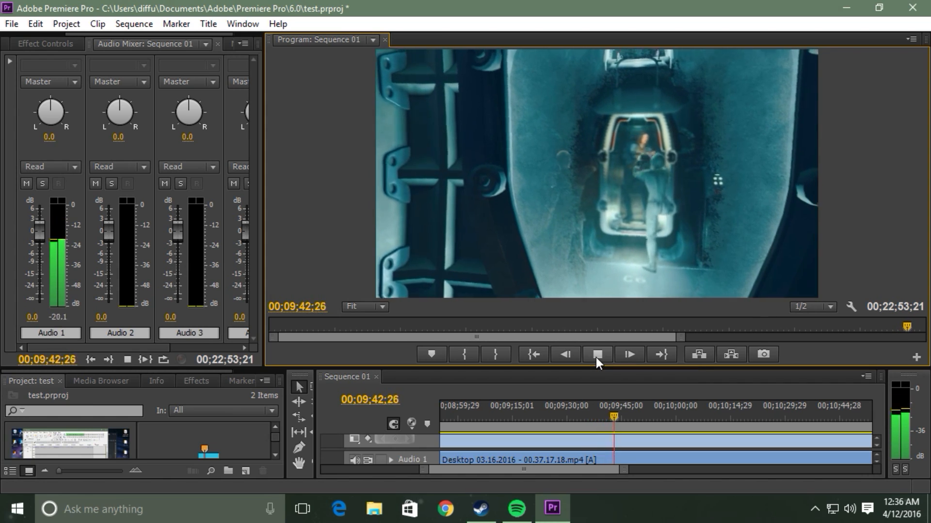
click(598, 354)
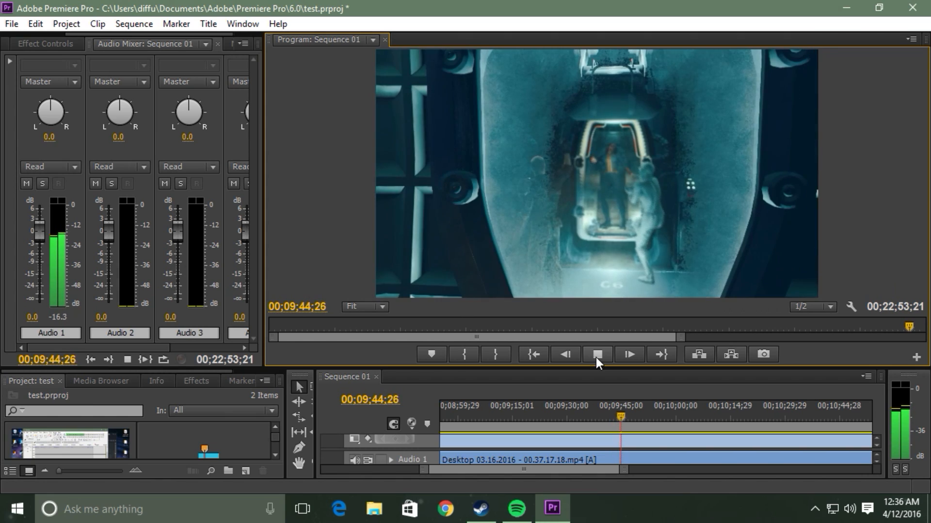
click(596, 355)
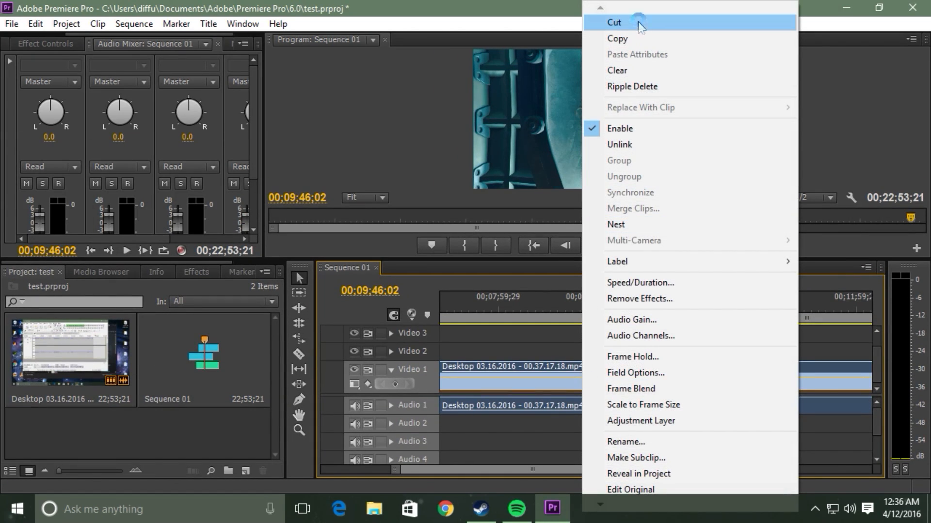
Cut the gameplay clip out of Sequence 01.
click(614, 22)
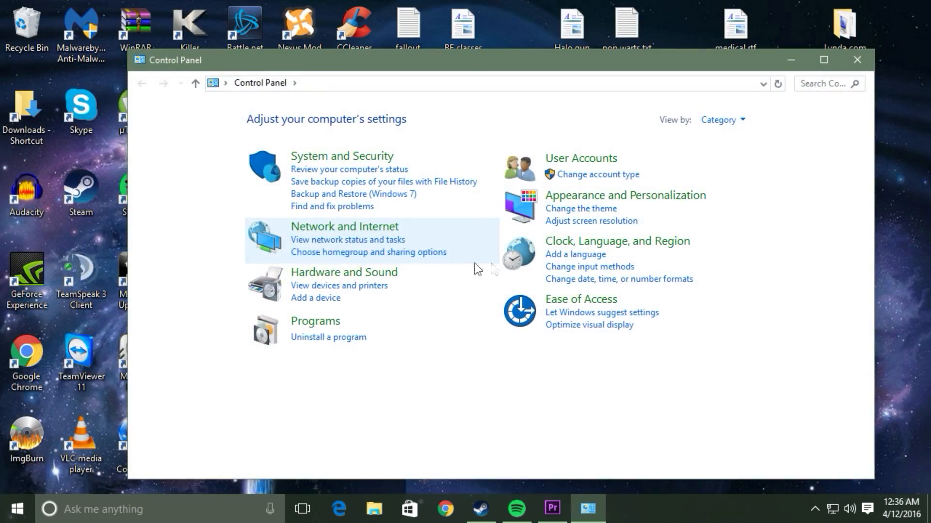
Show the Appearance and Personalization category in Control Panel.
click(626, 195)
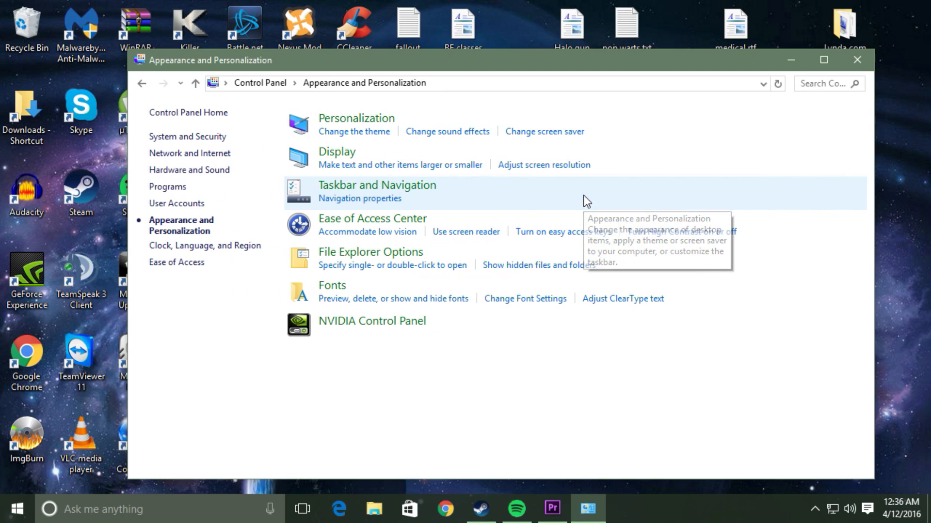
mouse_move(350, 276)
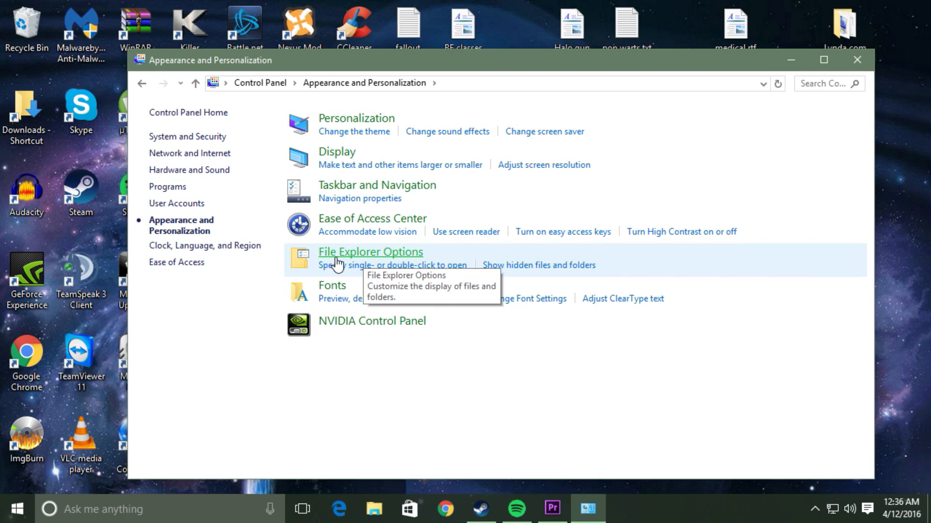
mouse_move(404, 261)
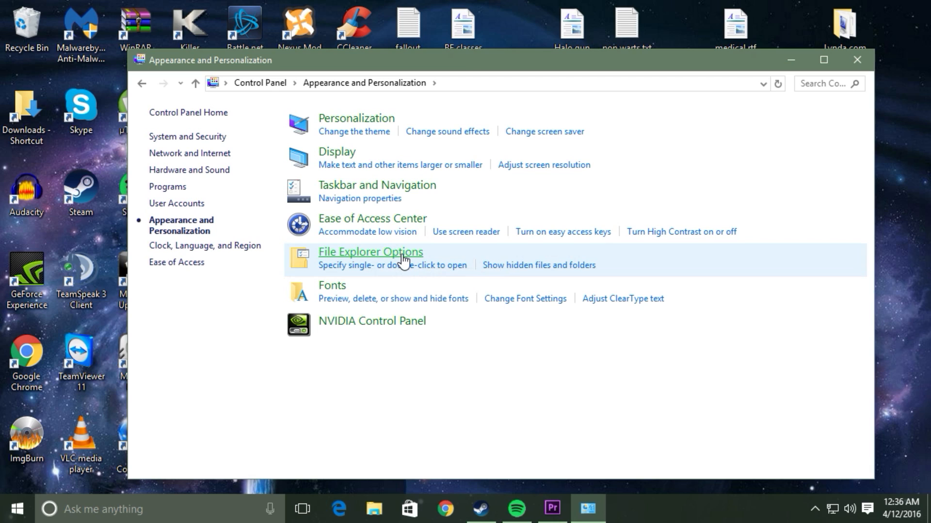
In File Explorer Options View settings, turn off 'Hide extensions for known file types' and apply.
click(369, 252)
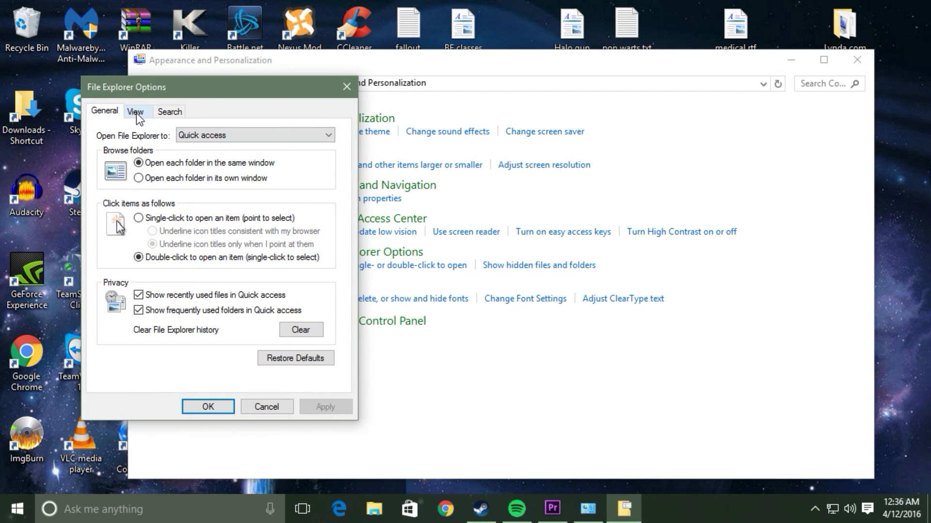
click(135, 112)
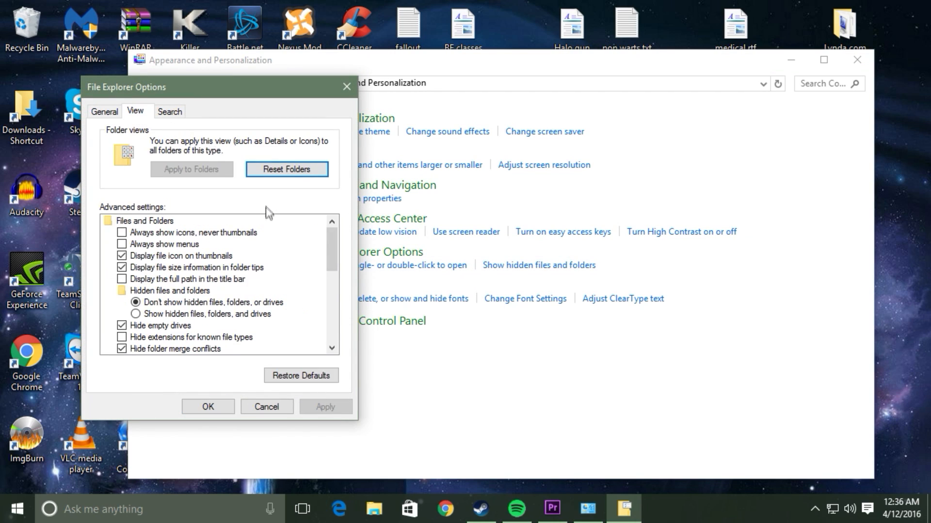
scroll(down, 3)
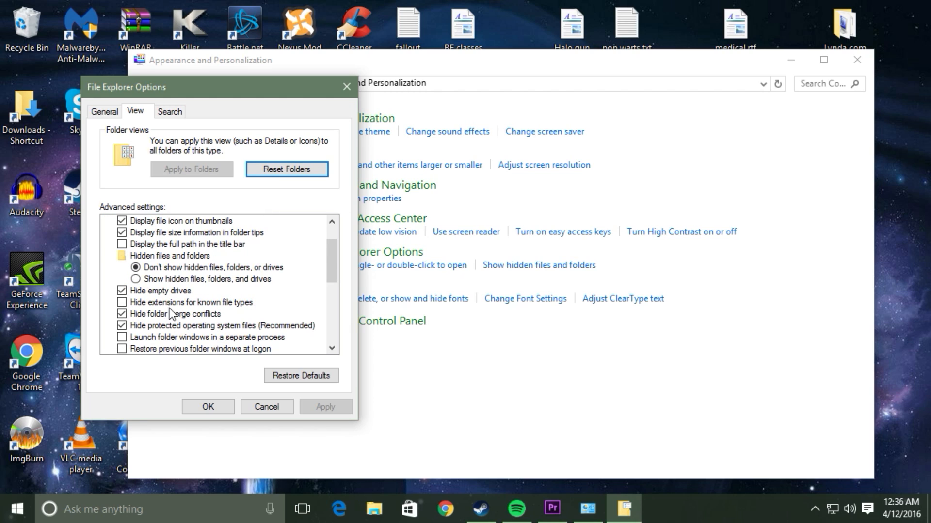
mouse_move(245, 313)
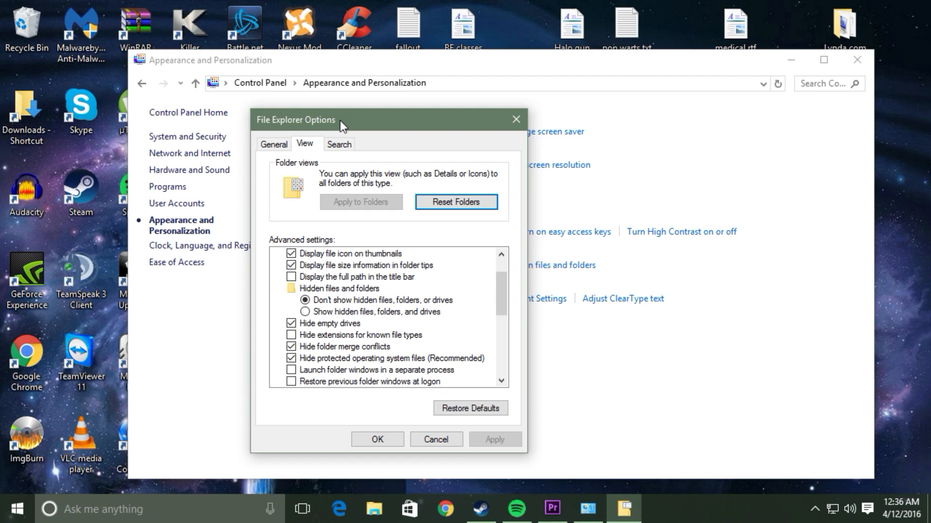
click(291, 336)
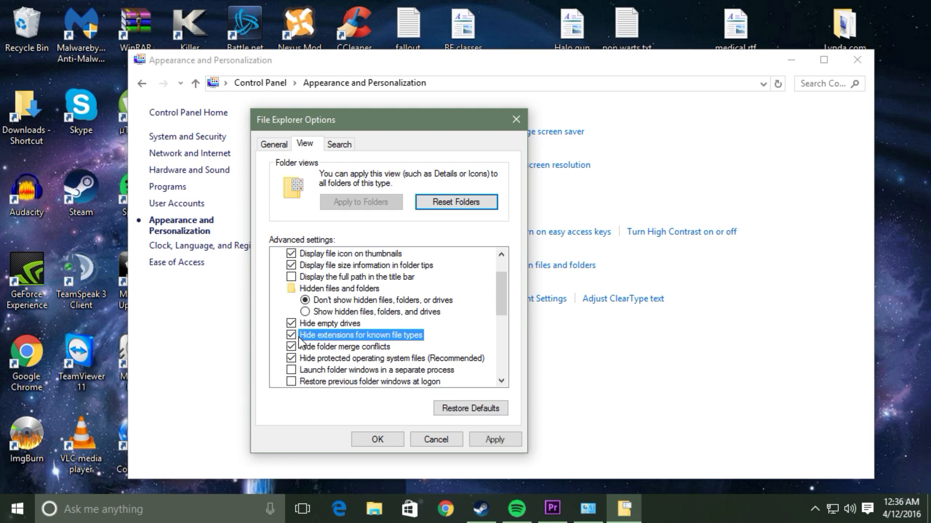
click(290, 336)
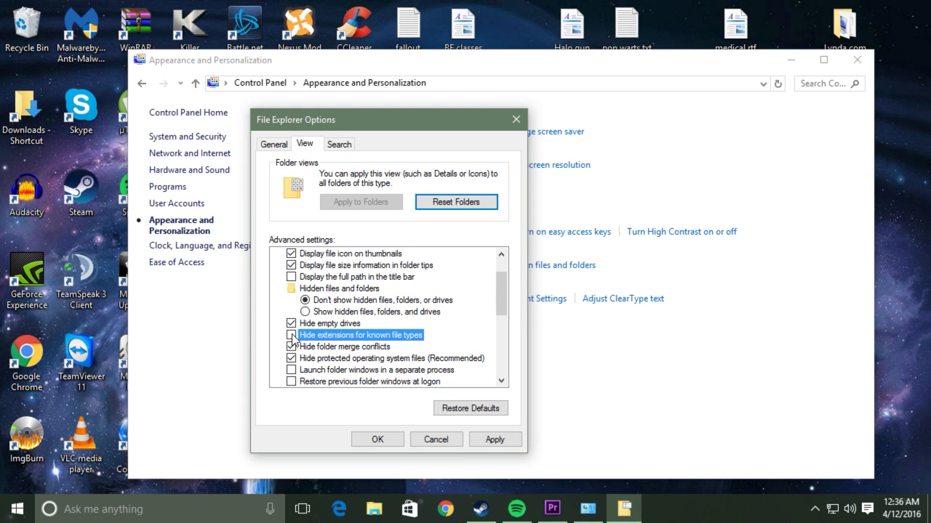
click(494, 439)
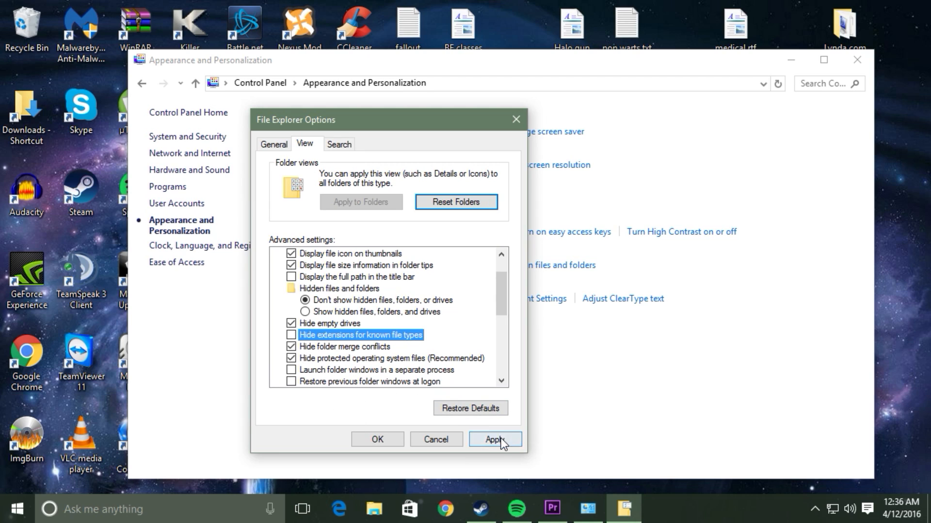
click(495, 440)
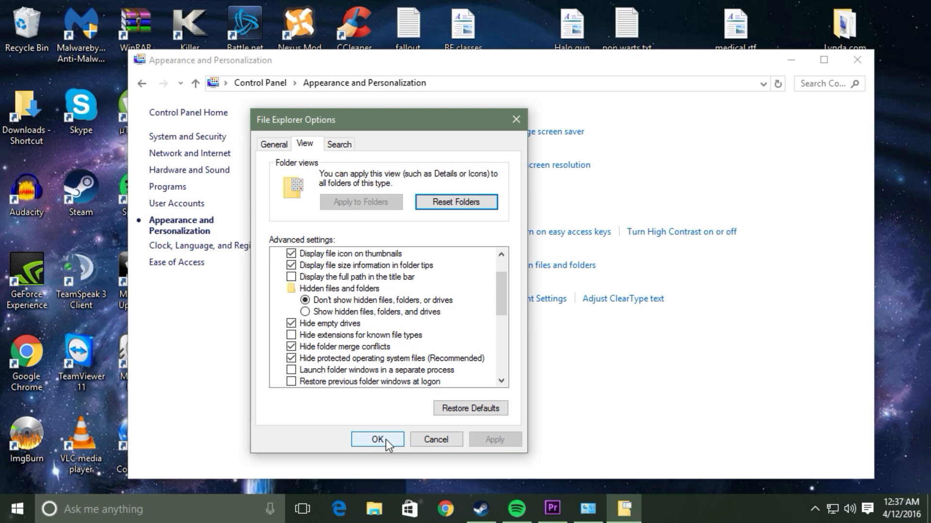
Close the options dialog and browse File Explorer to the Fallout 4 recordings folder.
click(377, 439)
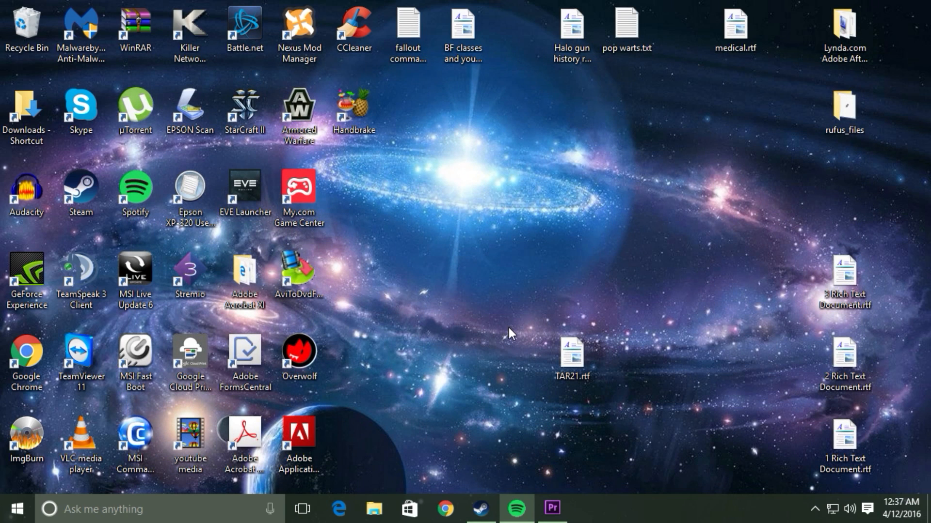
click(26, 27)
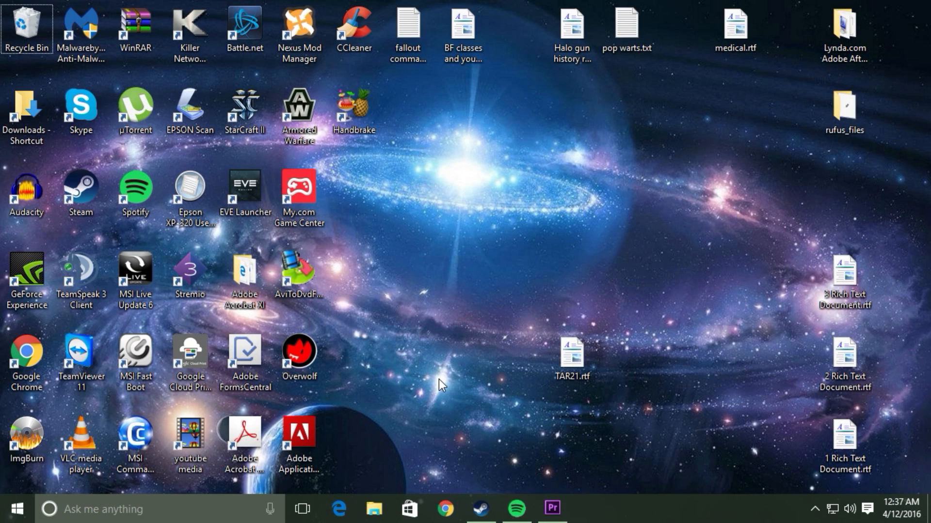
click(12, 509)
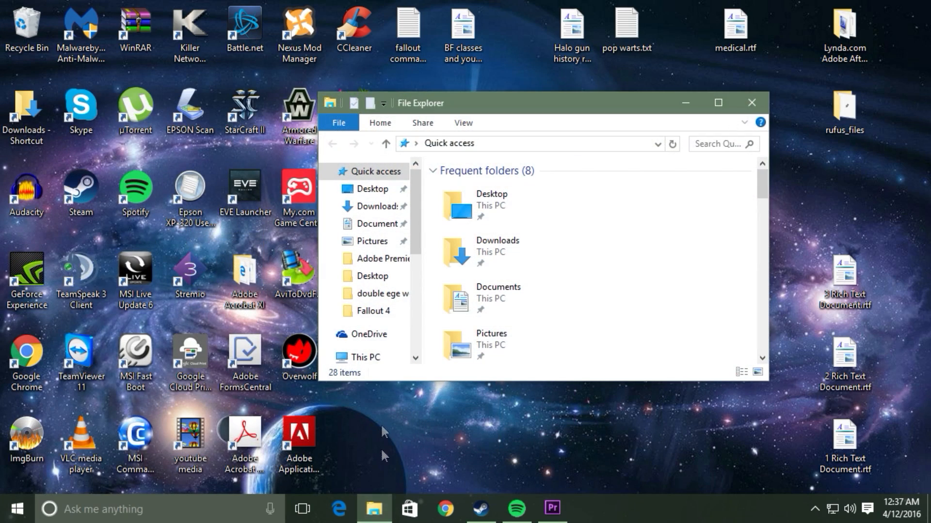
click(373, 311)
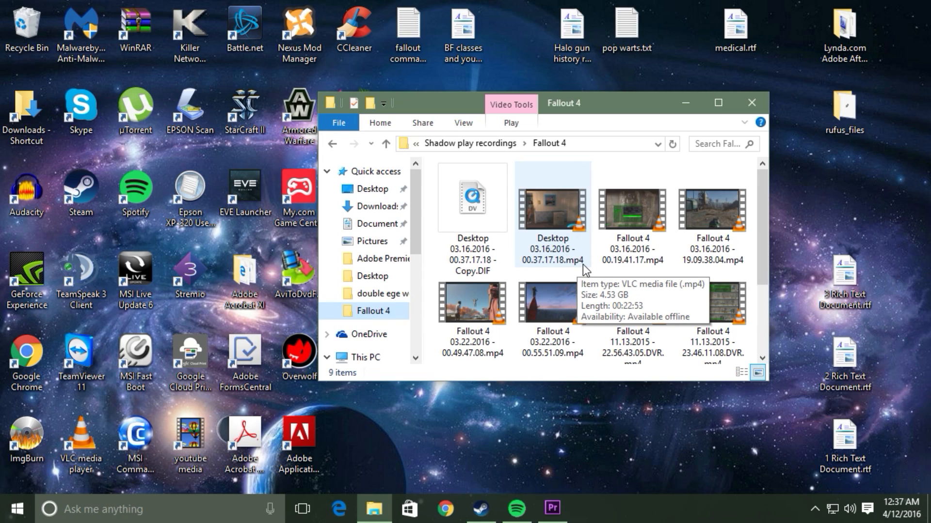
mouse_move(565, 267)
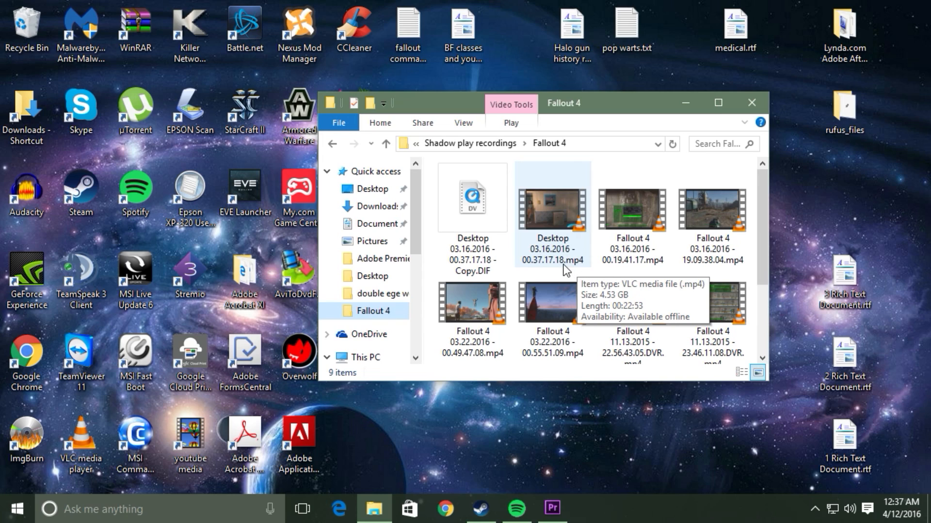
mouse_move(575, 268)
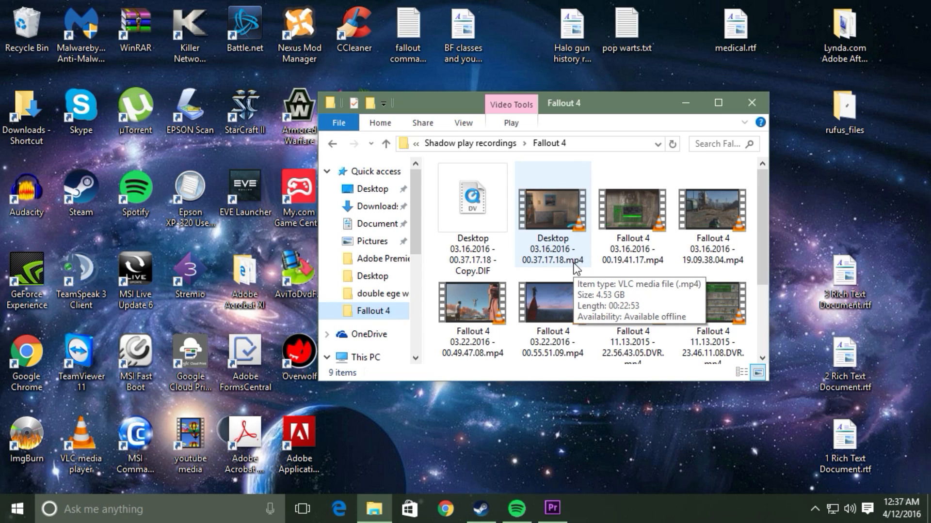
mouse_move(562, 248)
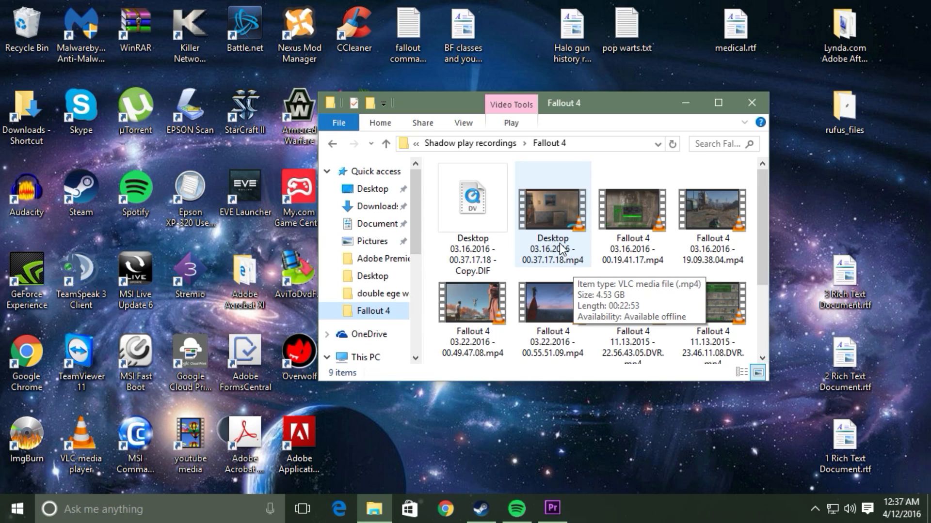
mouse_move(537, 241)
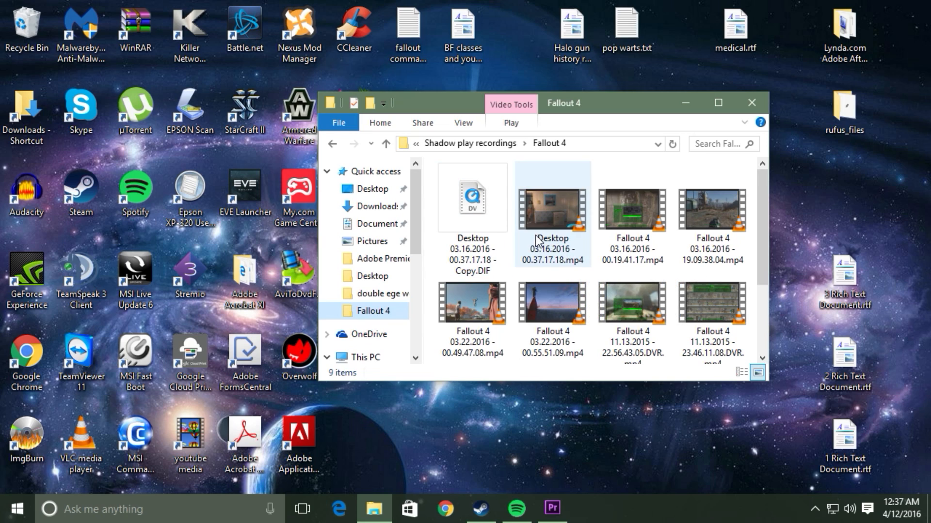
Create a new folder named TEST inside the Fallout 4 recordings folder.
scroll(down, 3)
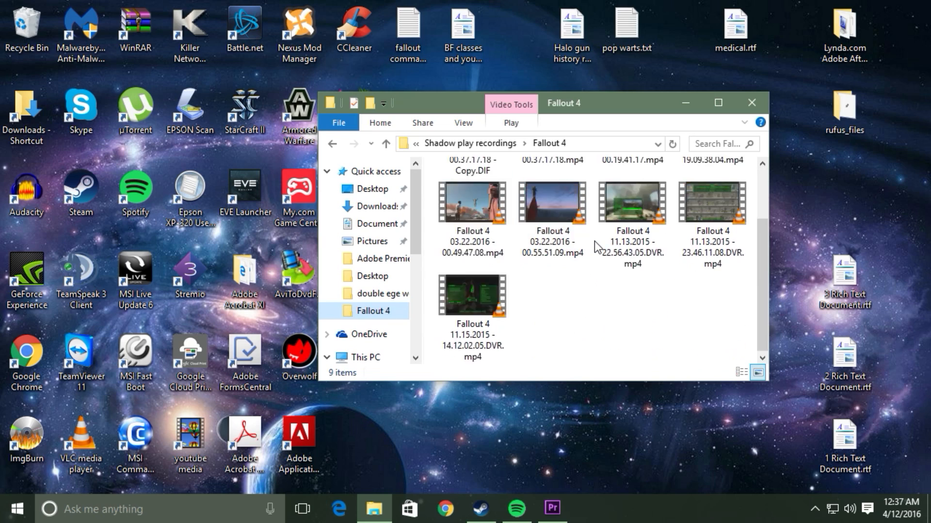
right_click(596, 247)
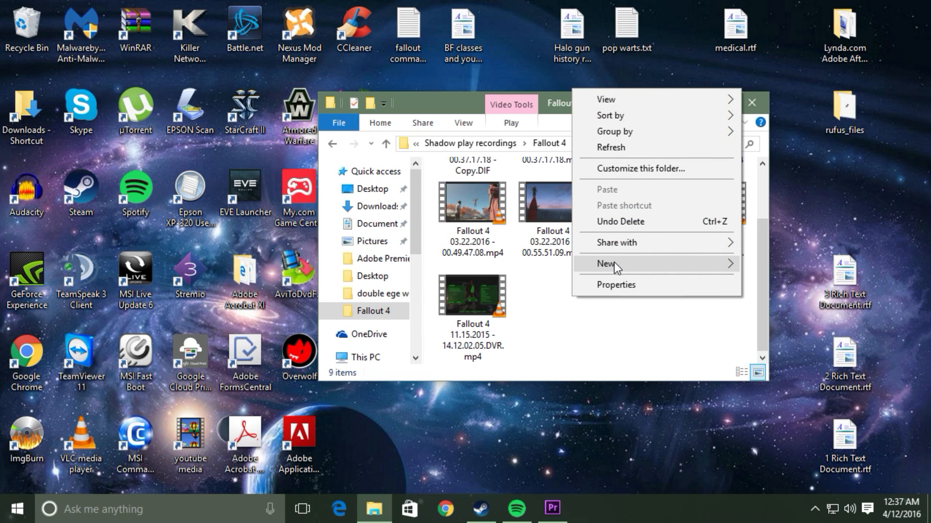
click(605, 264)
text(TEST)
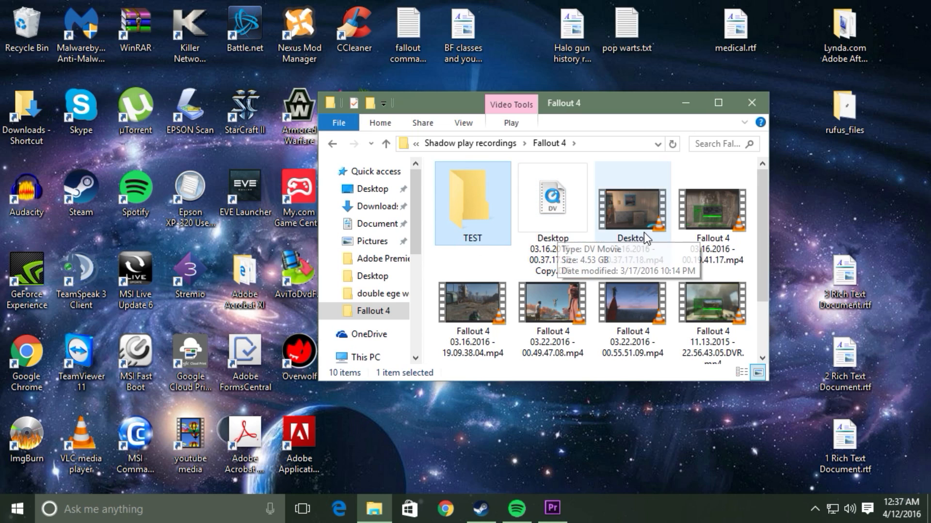
Copy Desktop 03.16.2016 - 00.37.17.18.mp4 and paste it into the TEST folder.
right_click(631, 210)
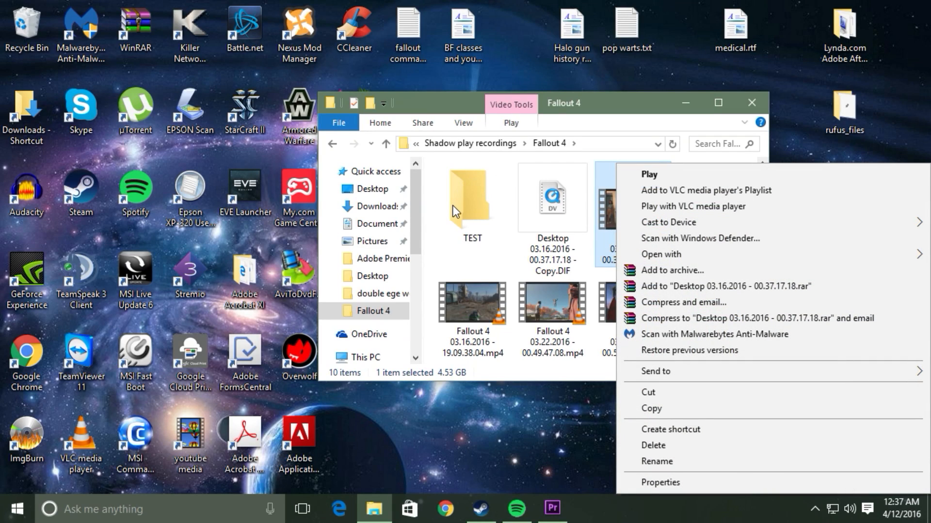
mouse_move(591, 257)
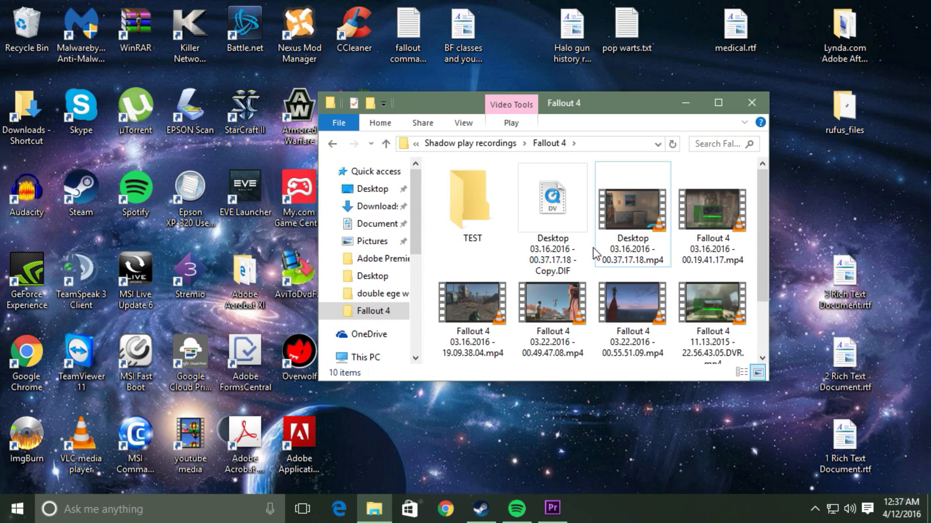
right_click(631, 213)
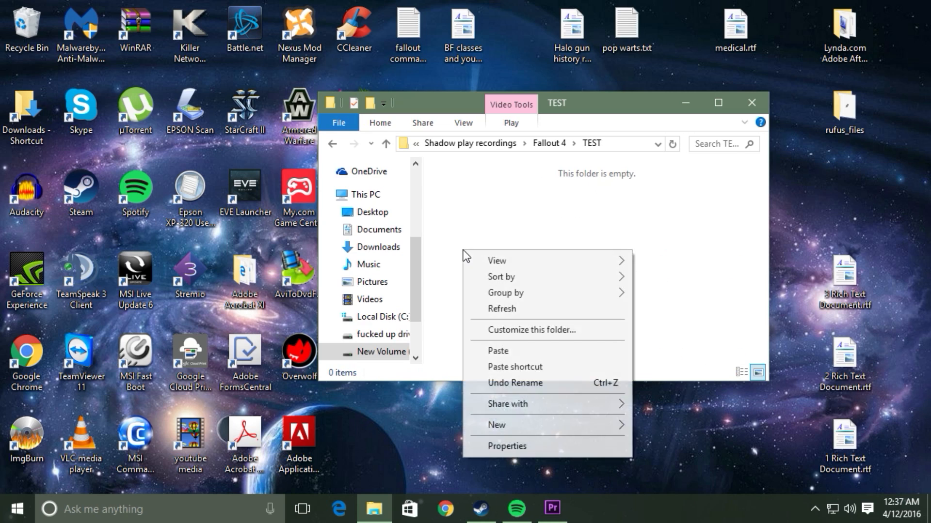
mouse_move(509, 351)
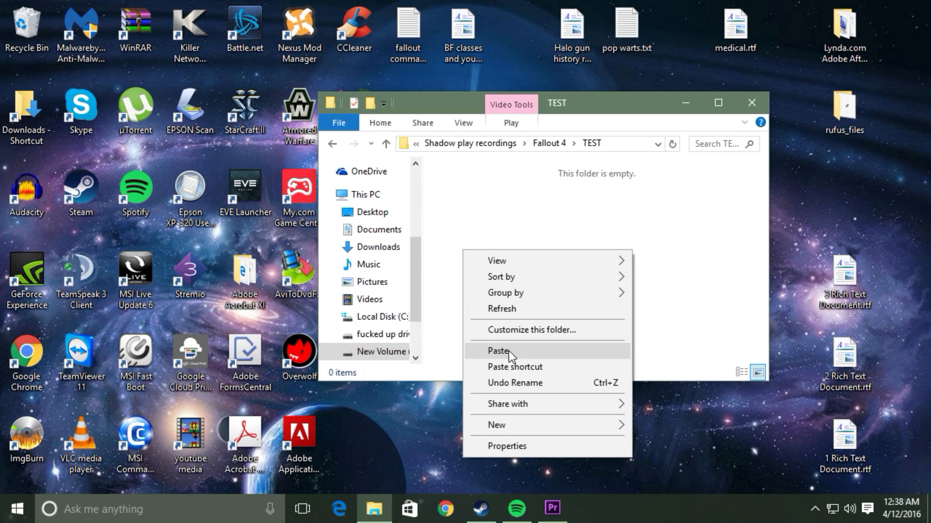
click(498, 351)
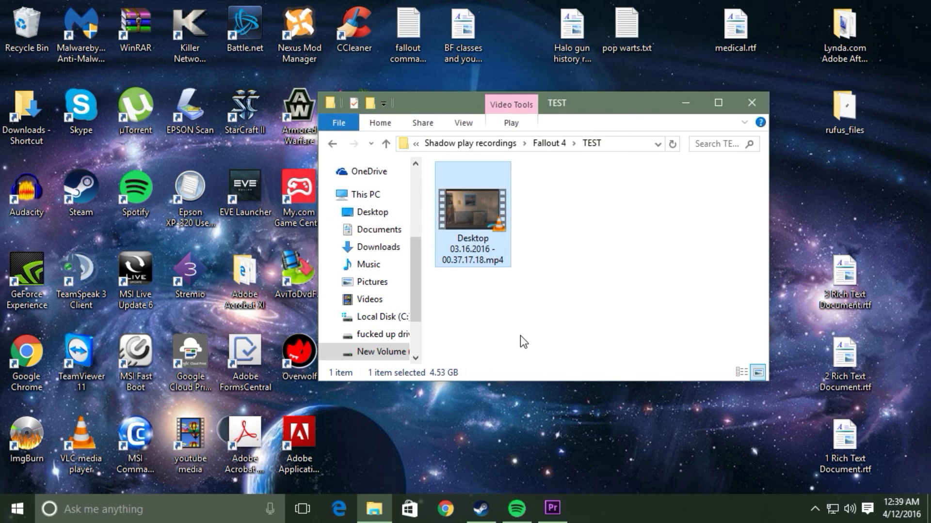
mouse_move(531, 334)
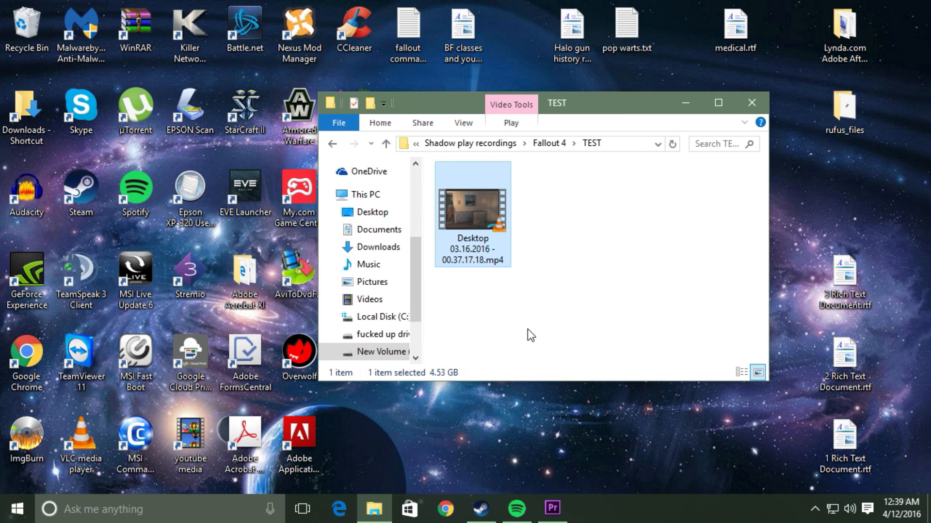
mouse_move(454, 98)
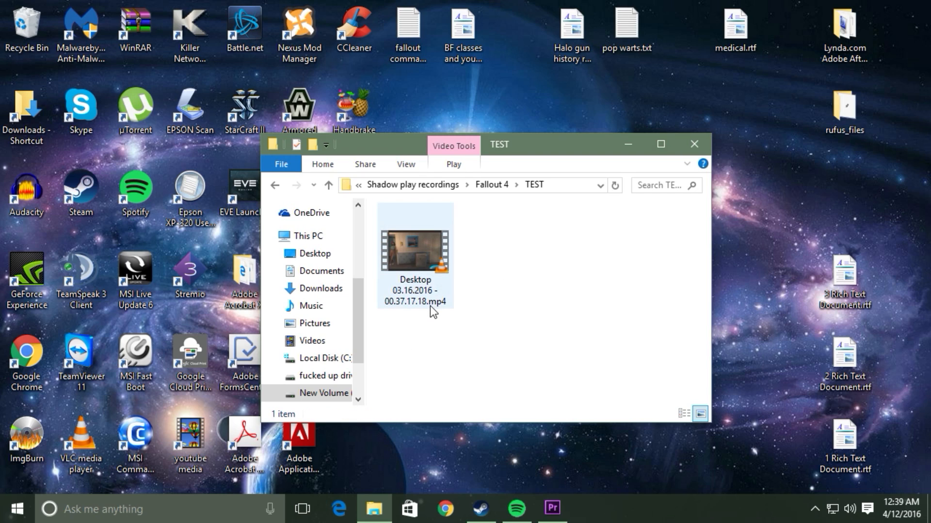
mouse_move(447, 311)
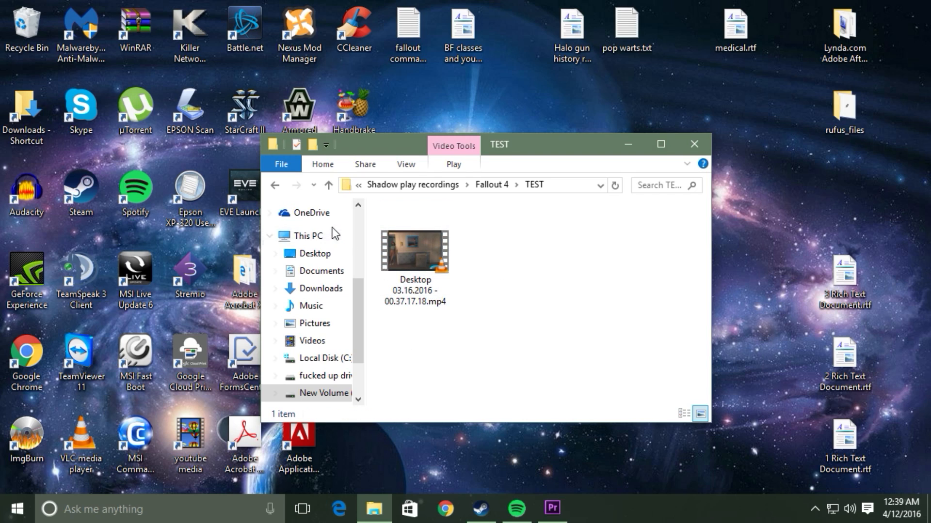
Back in Premiere Pro, start a media import and browse into the TEST folder.
click(692, 144)
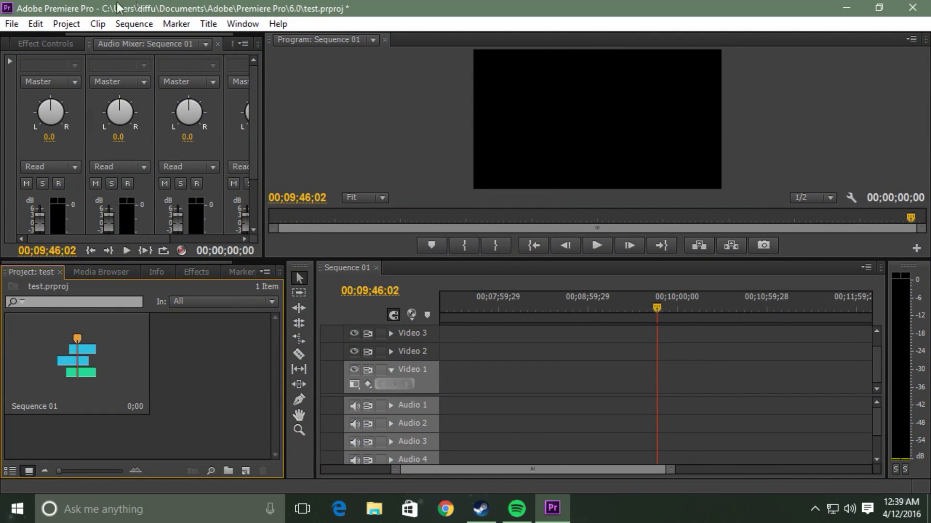
click(35, 24)
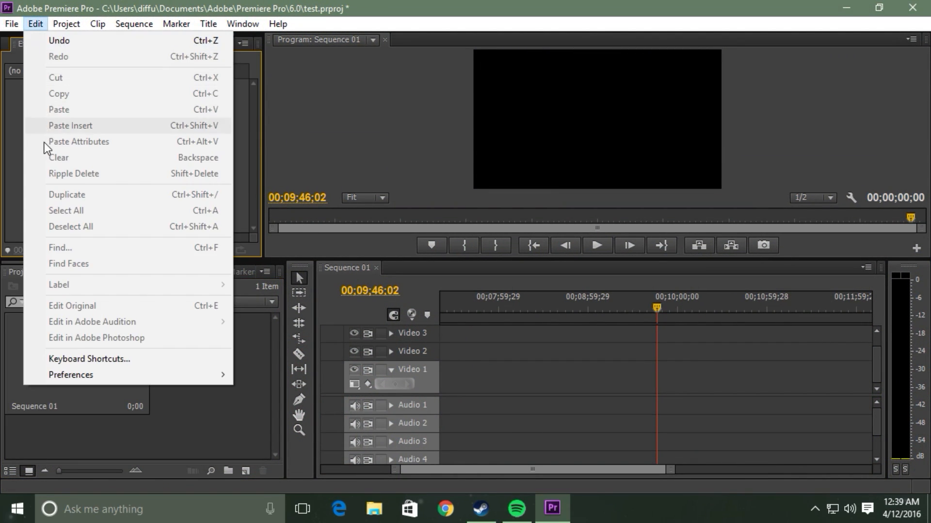
click(11, 23)
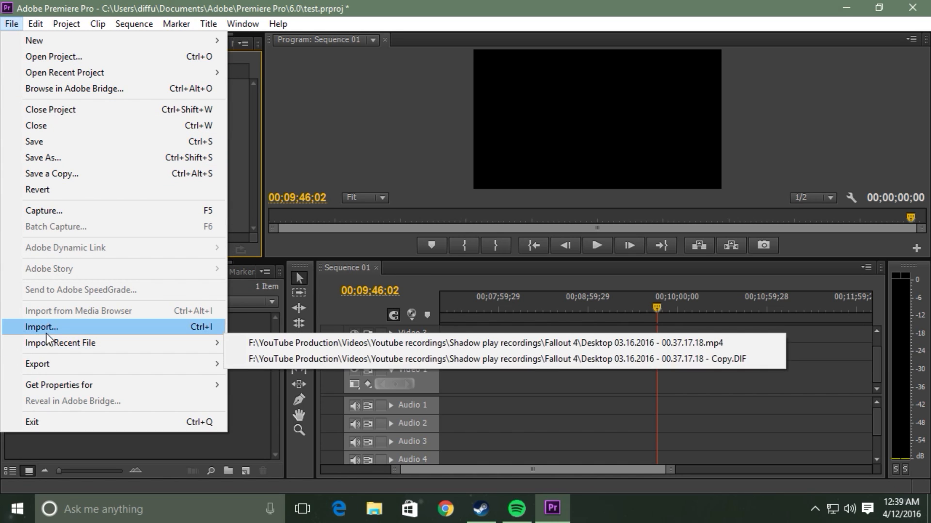
click(41, 326)
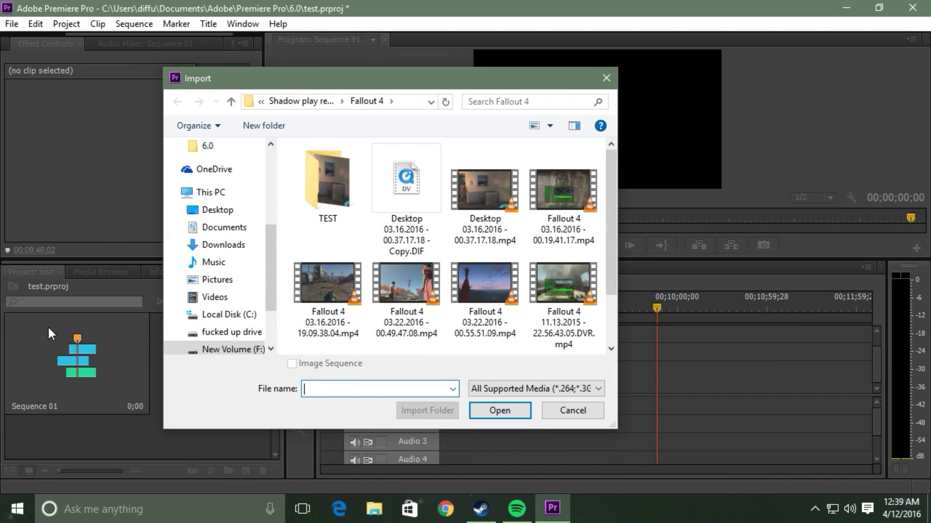
double_click(326, 178)
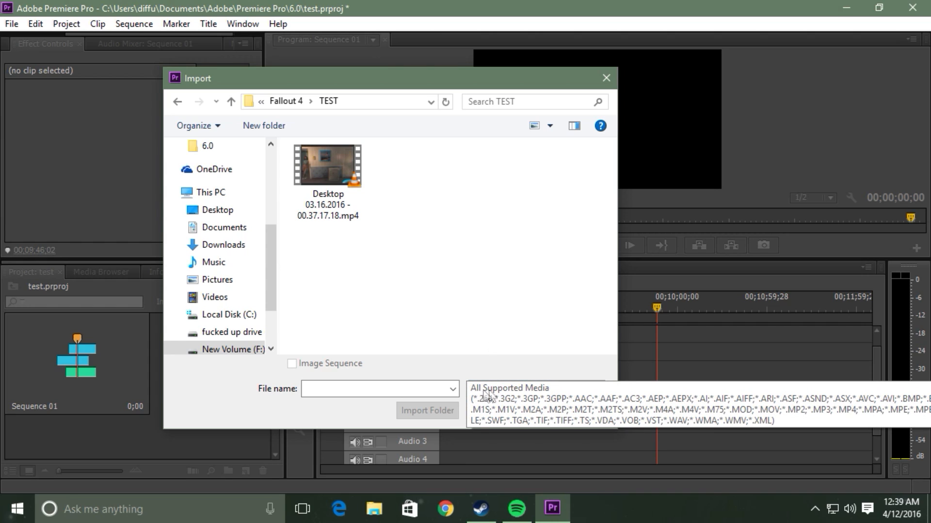
Expand the importable file-type list, where QuickTime Movie includes *.DIF.
click(534, 404)
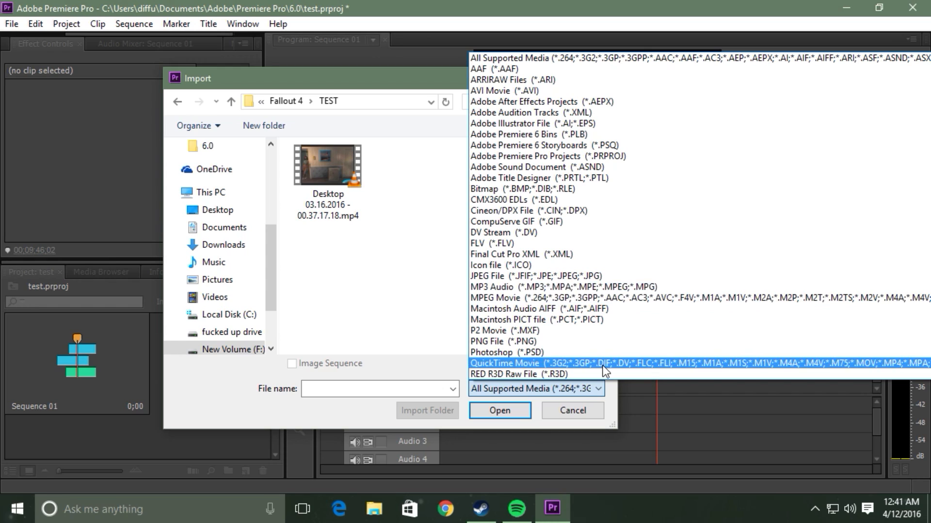
mouse_move(531, 372)
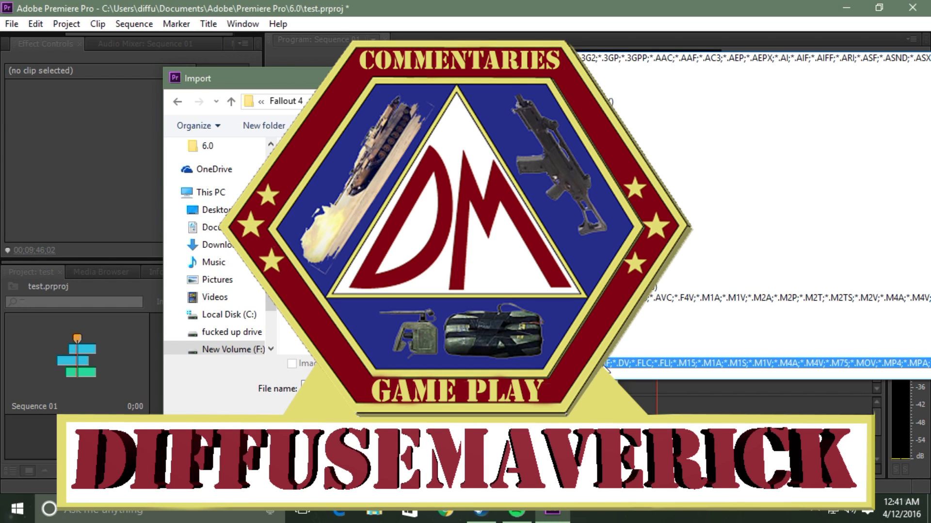
click(536, 388)
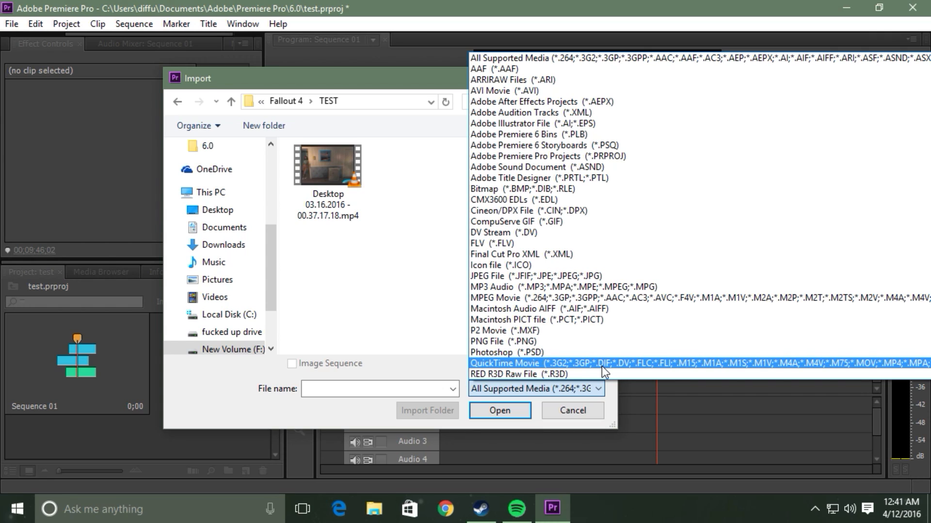
Rename the TEST gameplay recording's extension from .mp4 to .DIF and confirm the change.
click(532, 389)
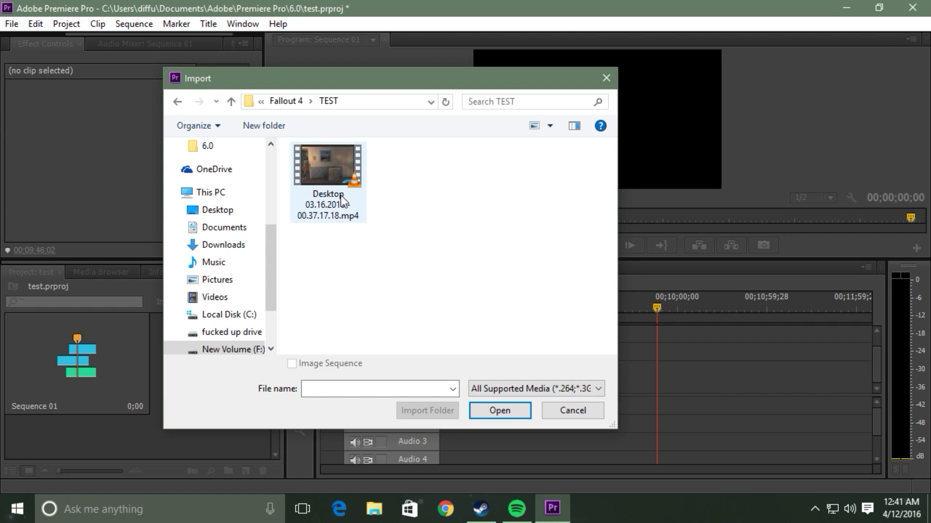
right_click(328, 165)
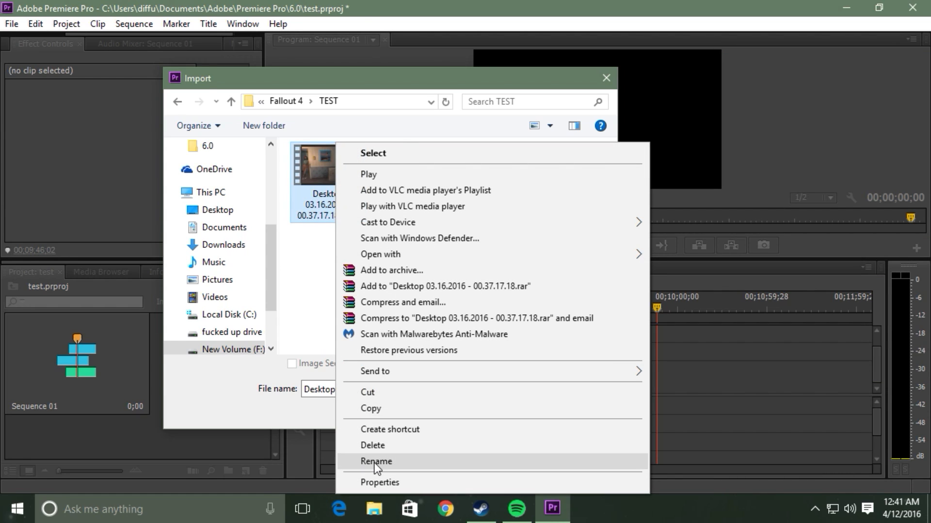
click(376, 462)
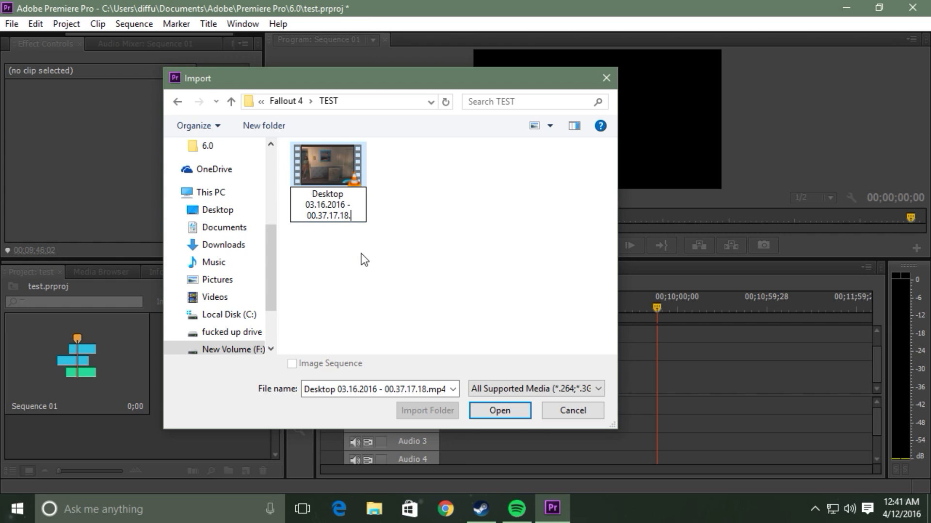
text(d)
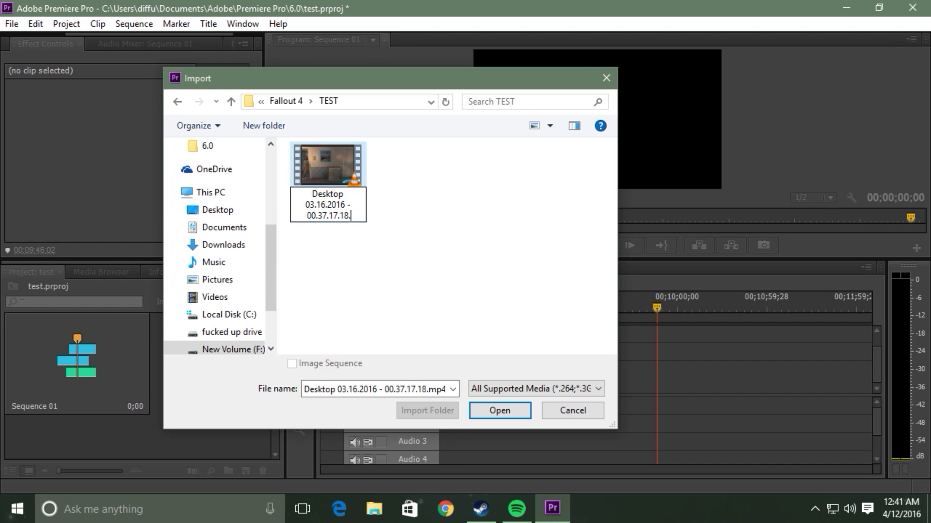
text(DIF)
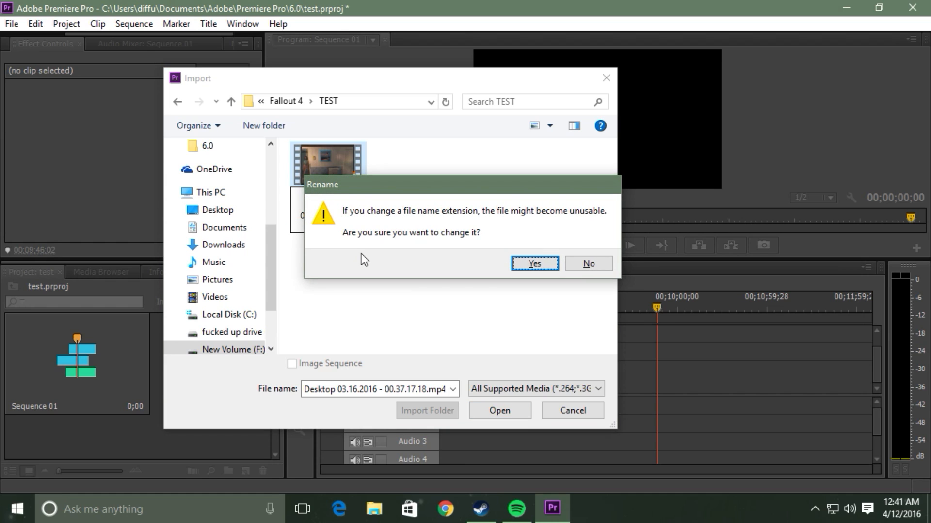
mouse_move(402, 268)
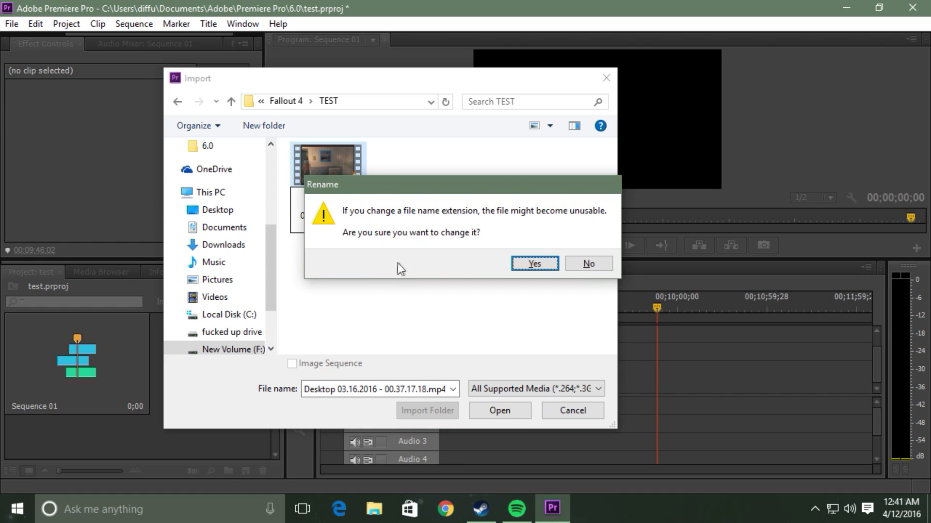
mouse_move(533, 263)
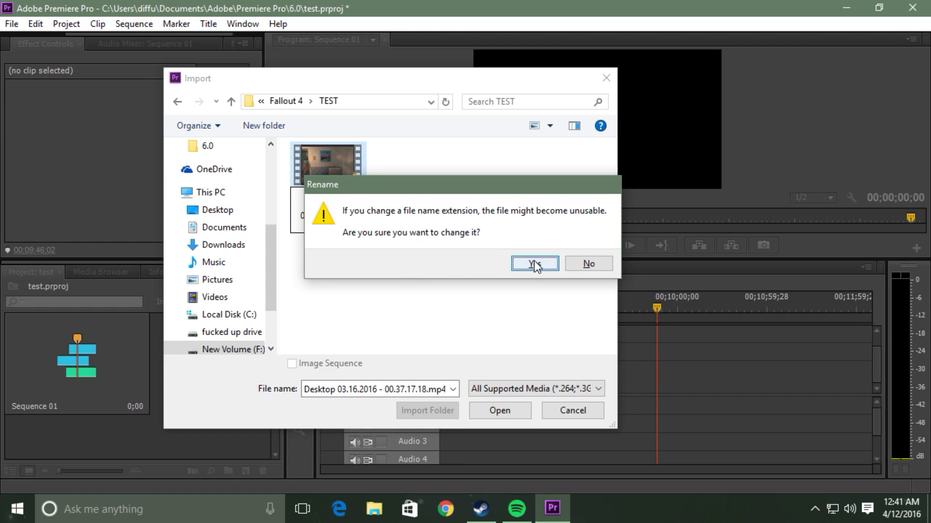
click(532, 263)
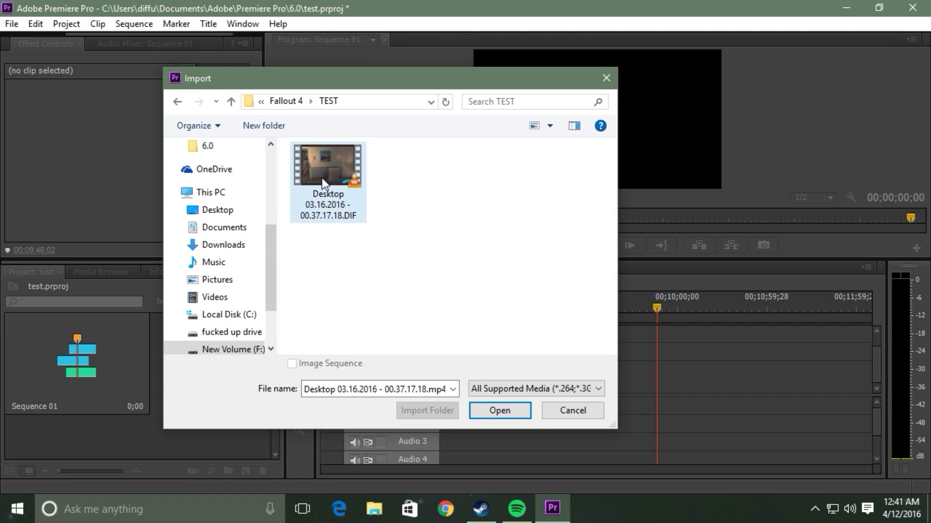
Import the renamed .DIF recording onto Sequence 01's Video 1 and Audio 1 tracks.
click(328, 166)
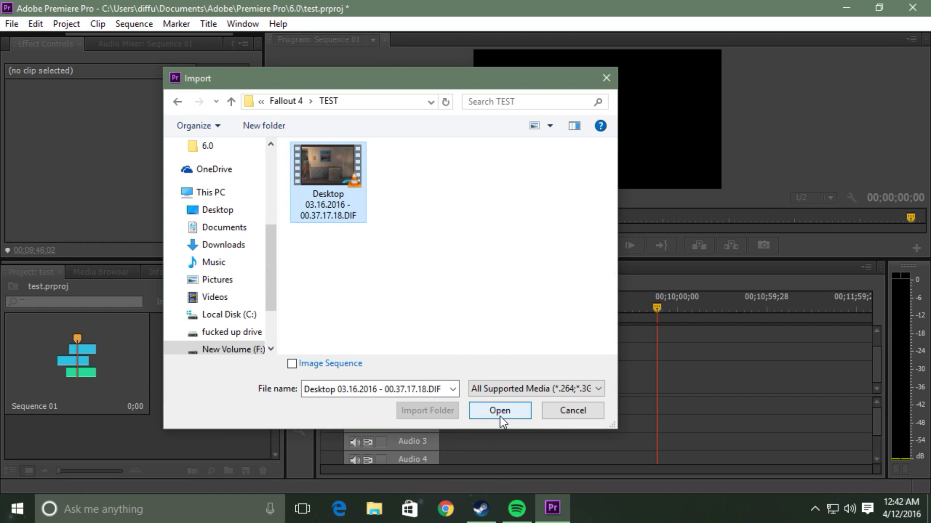
click(500, 410)
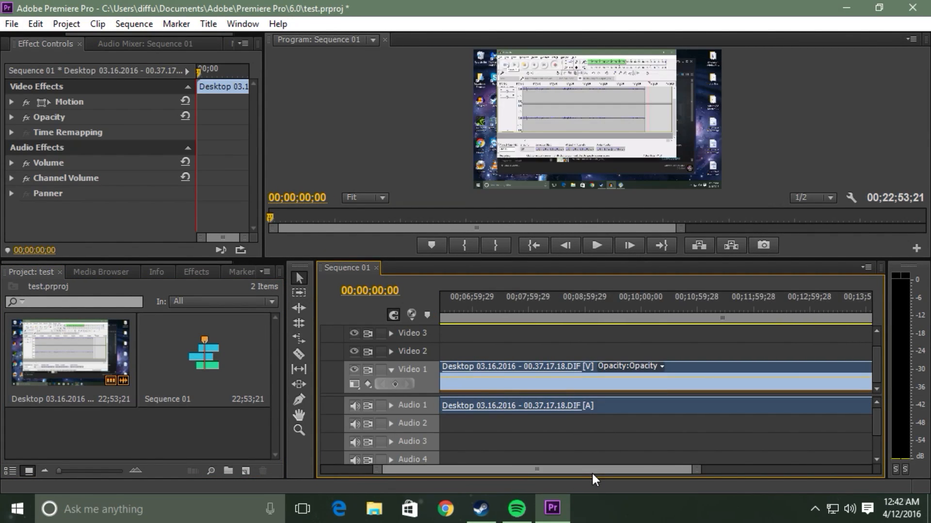
Play the .DIF clip from about 9:00 in the enlarged Program Monitor, then stop playback.
click(658, 311)
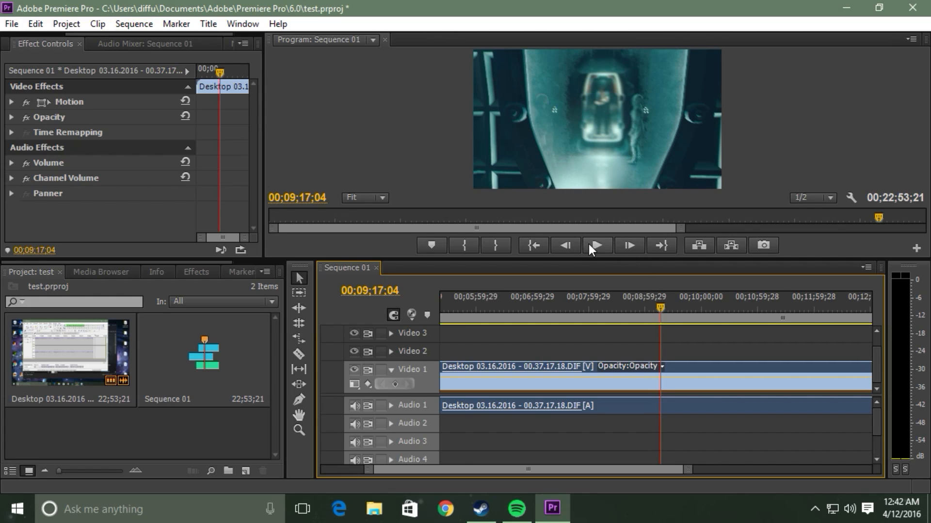
click(596, 245)
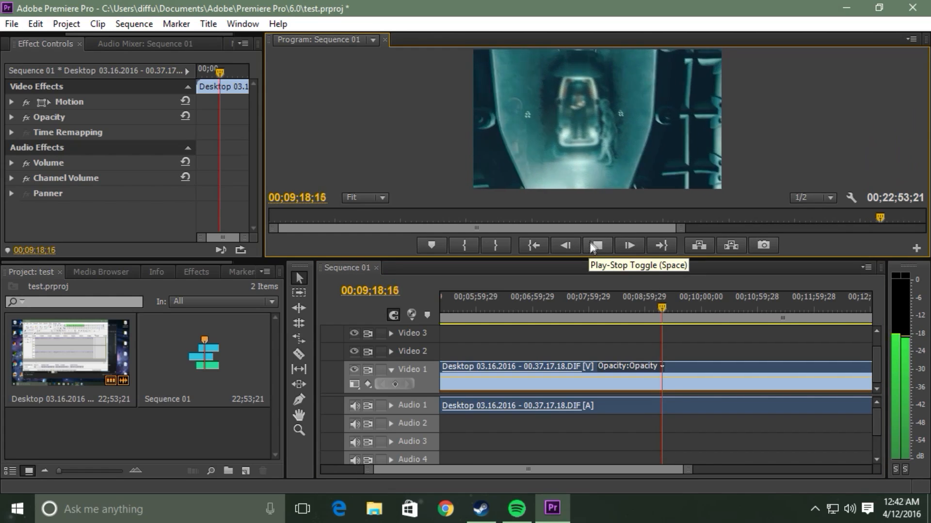
click(596, 245)
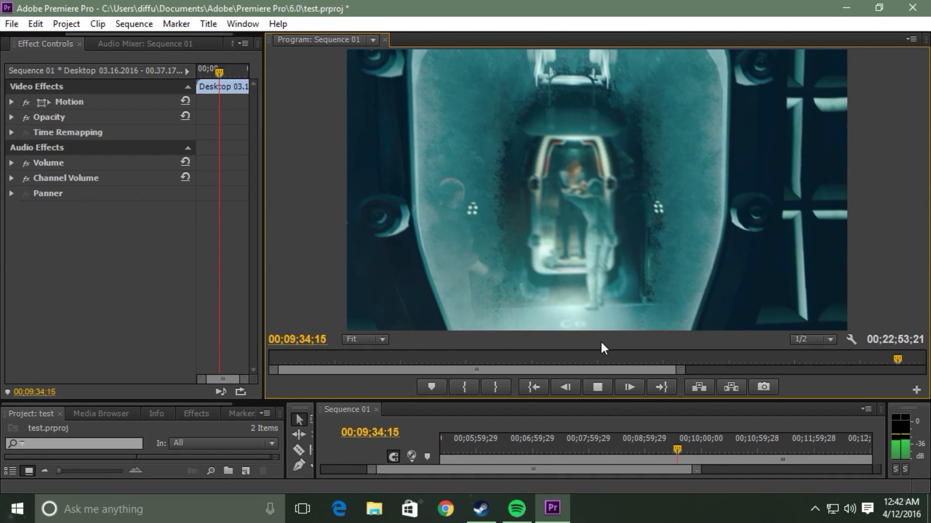
click(627, 386)
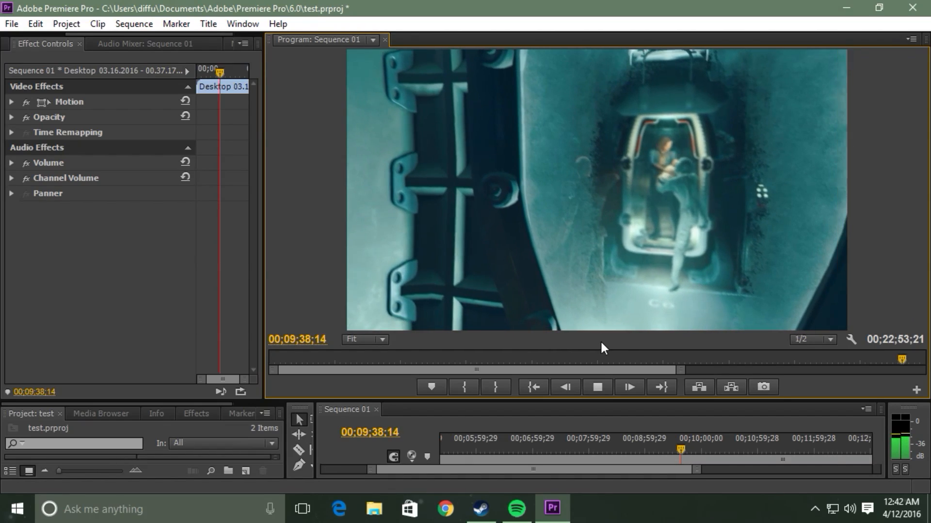
click(628, 388)
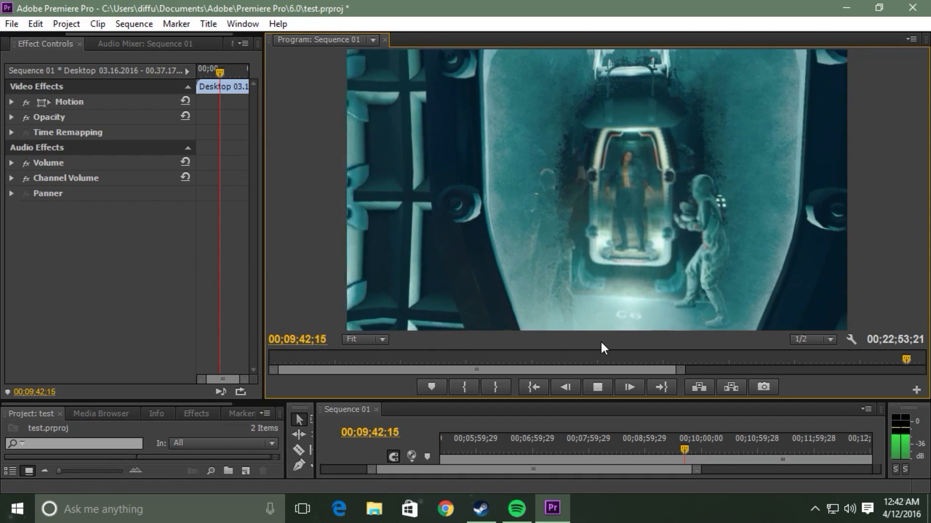
click(596, 387)
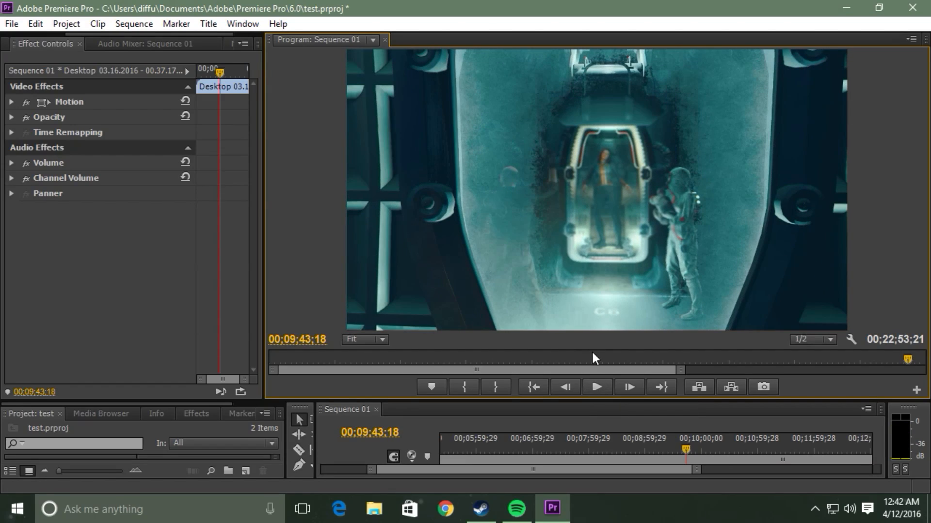
mouse_move(592, 347)
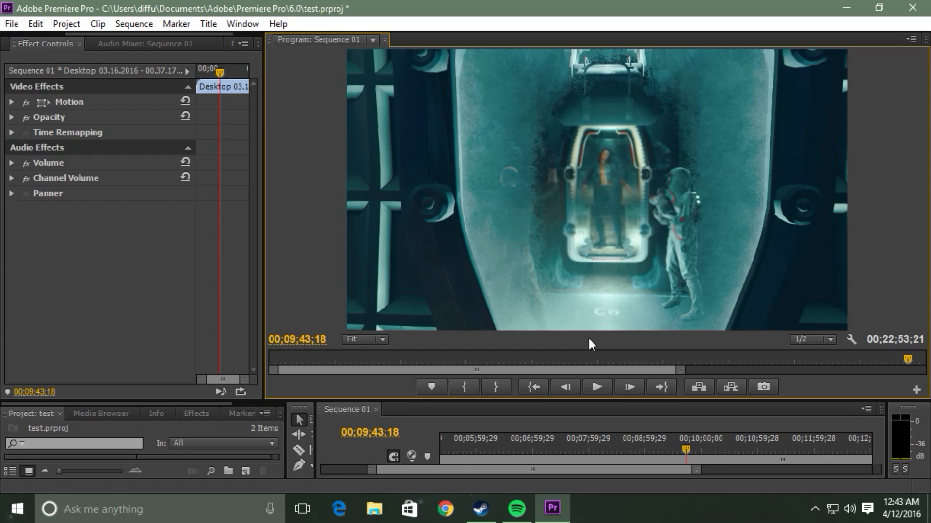
mouse_move(551, 357)
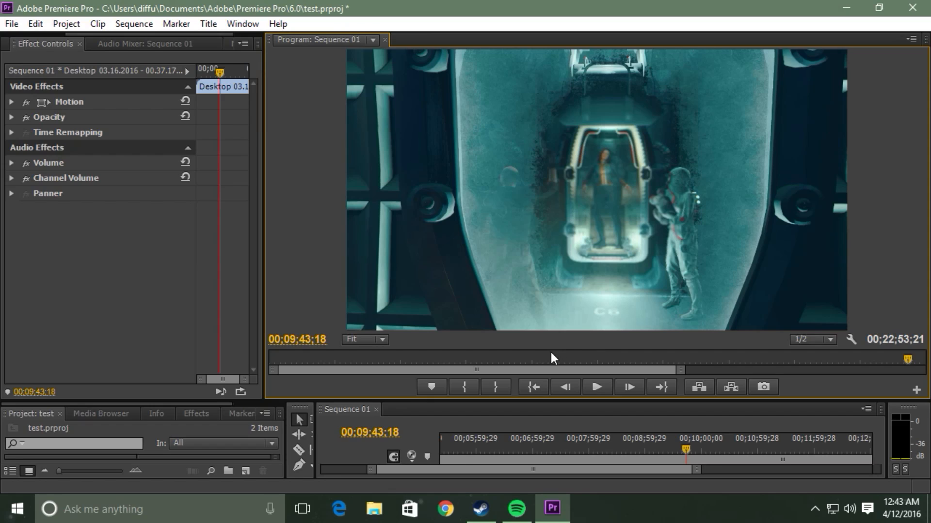
mouse_move(492, 382)
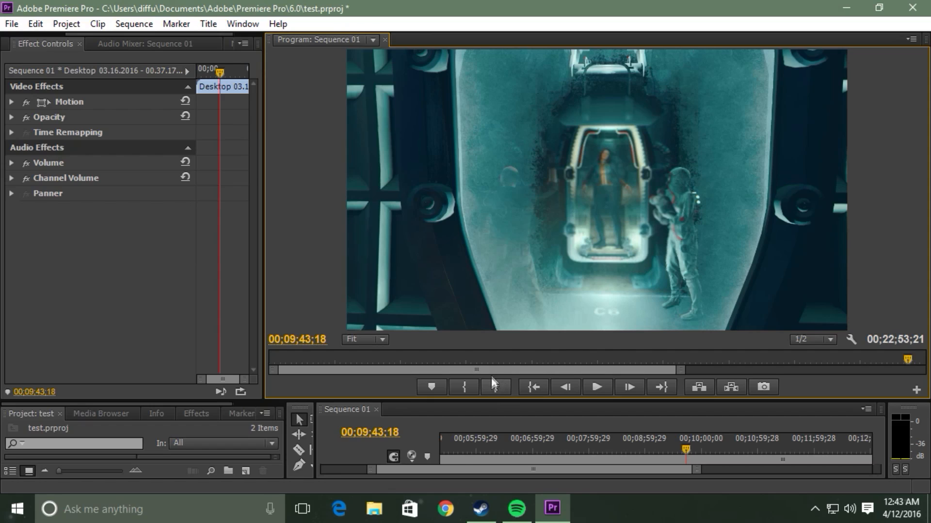
mouse_move(504, 348)
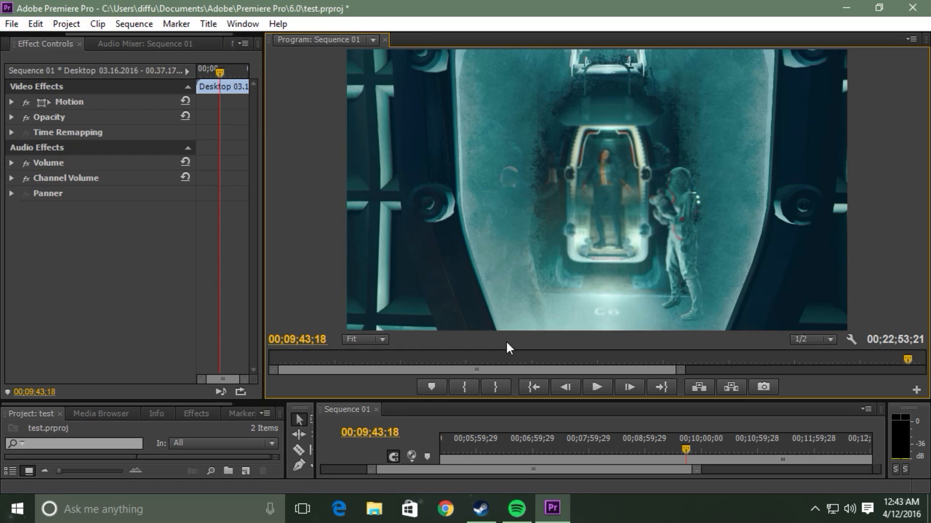
mouse_move(870, 272)
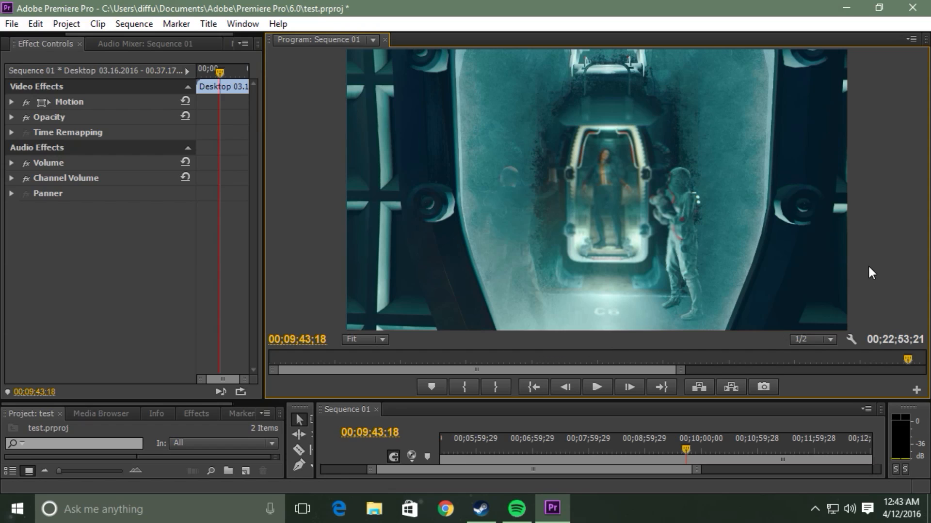
mouse_move(873, 44)
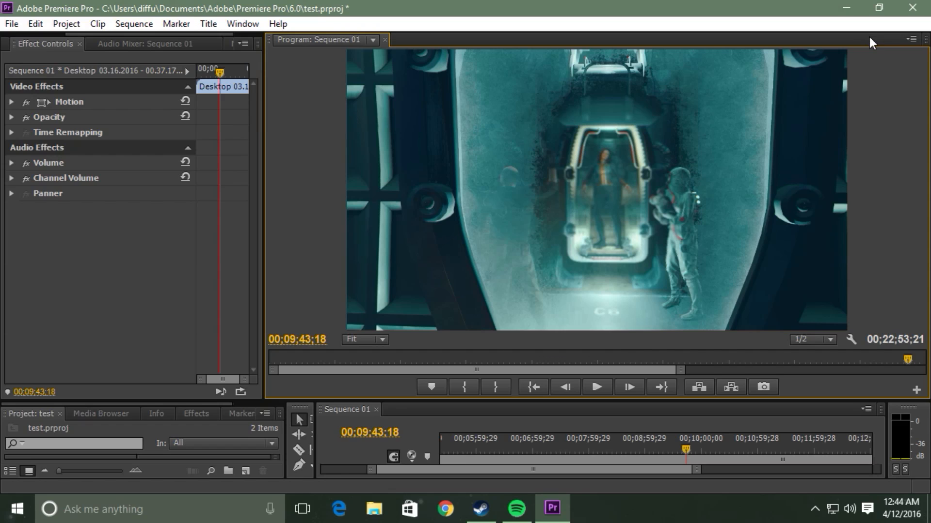